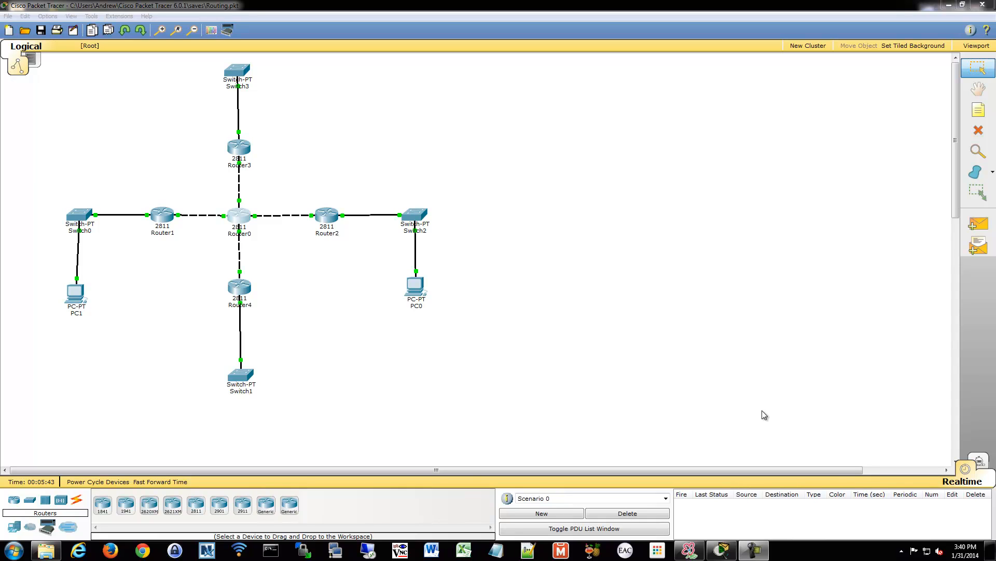
mouse_move(578, 346)
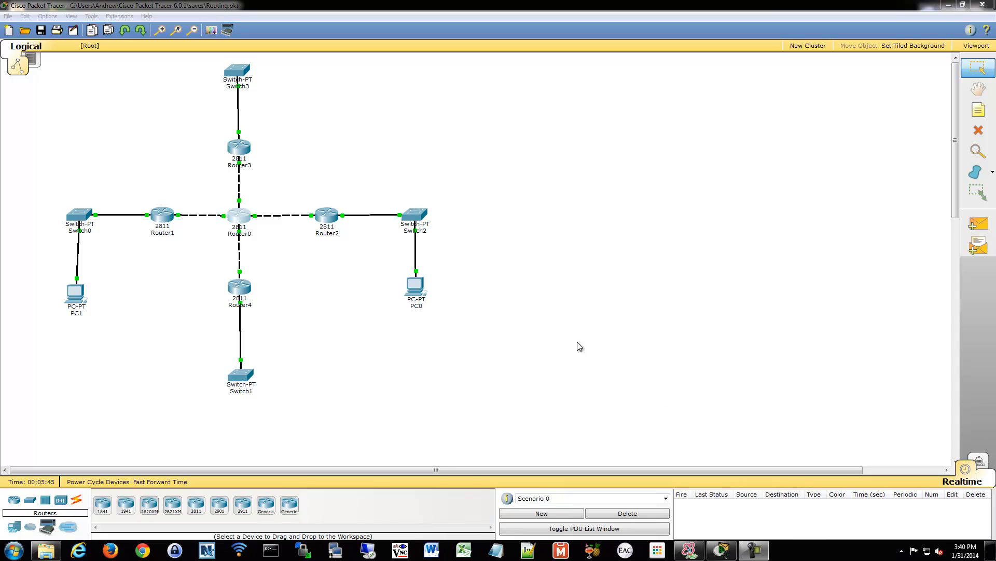
mouse_move(231, 423)
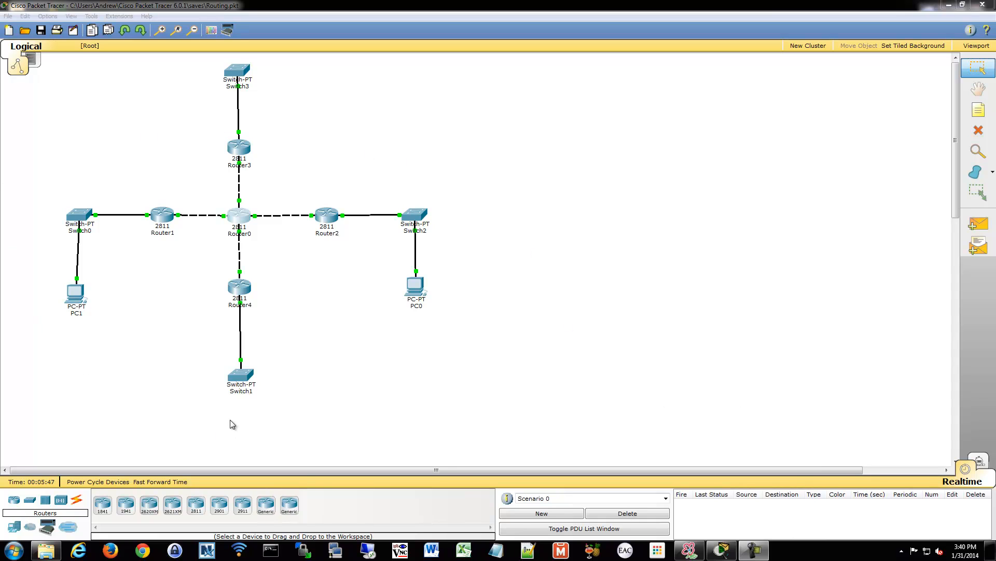
mouse_move(173, 403)
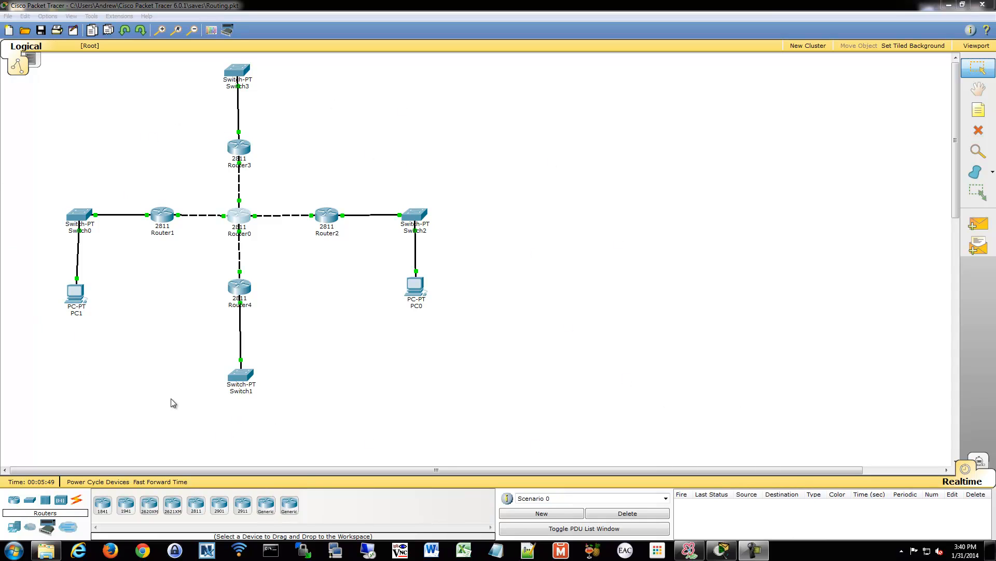
mouse_move(105, 88)
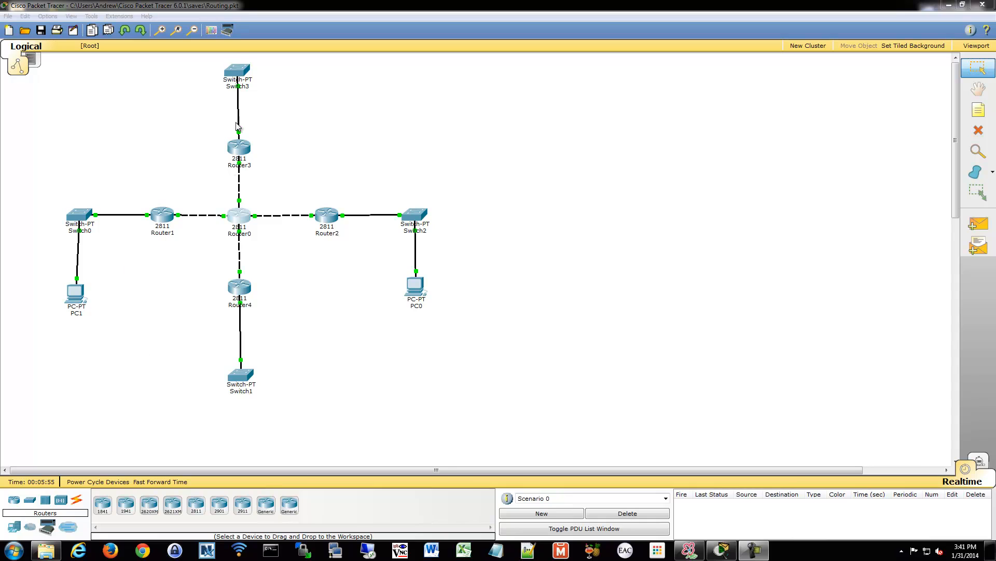
mouse_move(124, 185)
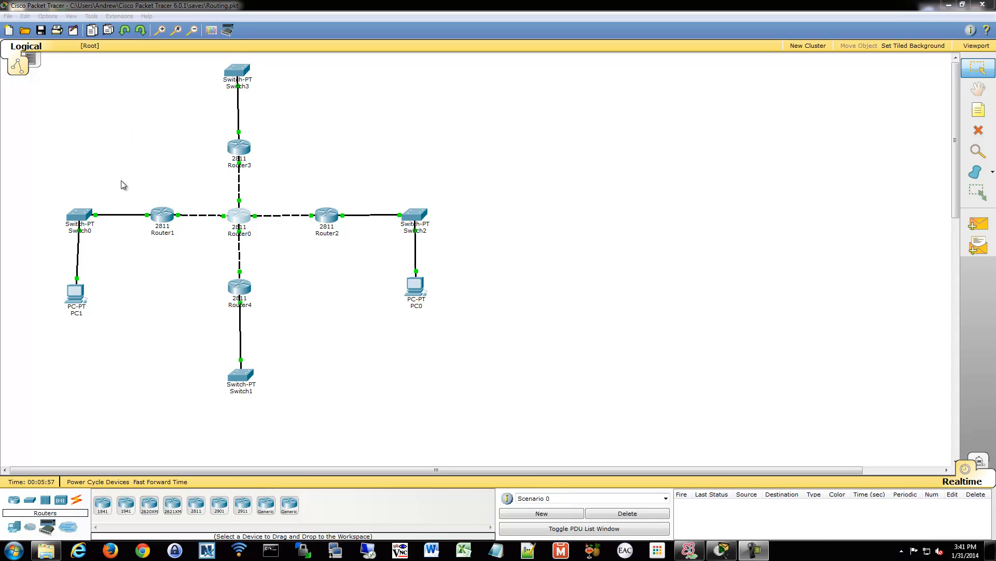
mouse_move(128, 282)
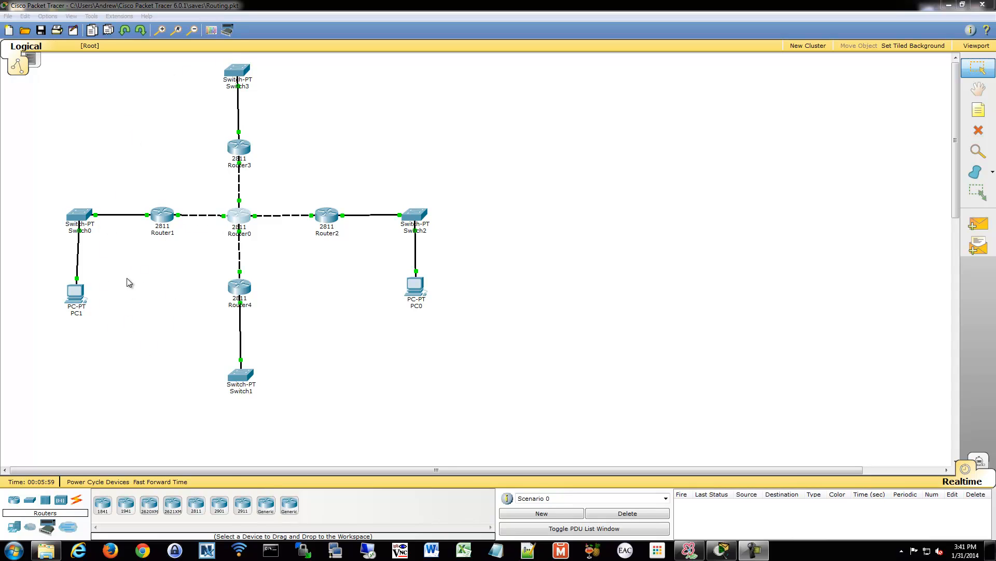
mouse_move(267, 108)
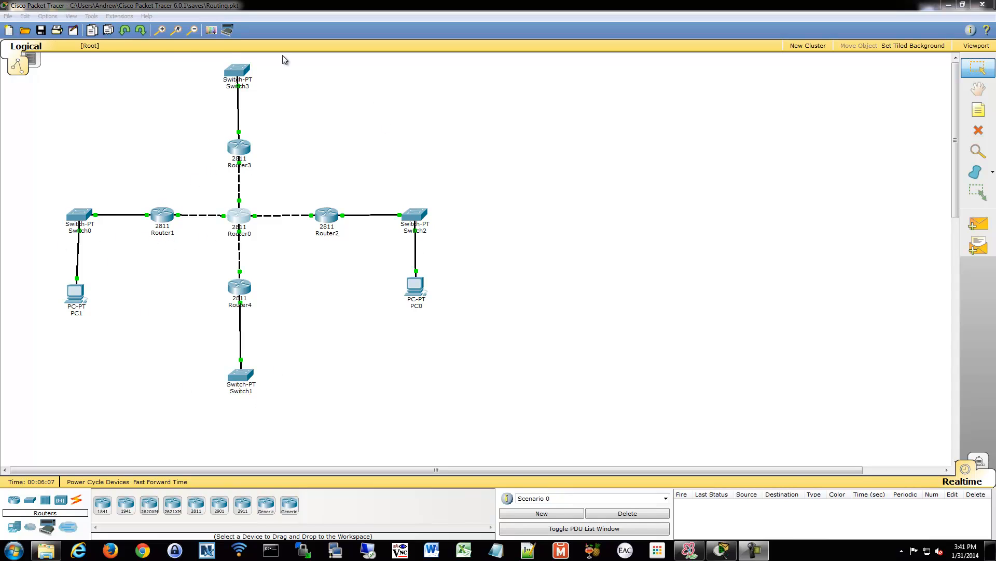
mouse_move(252, 264)
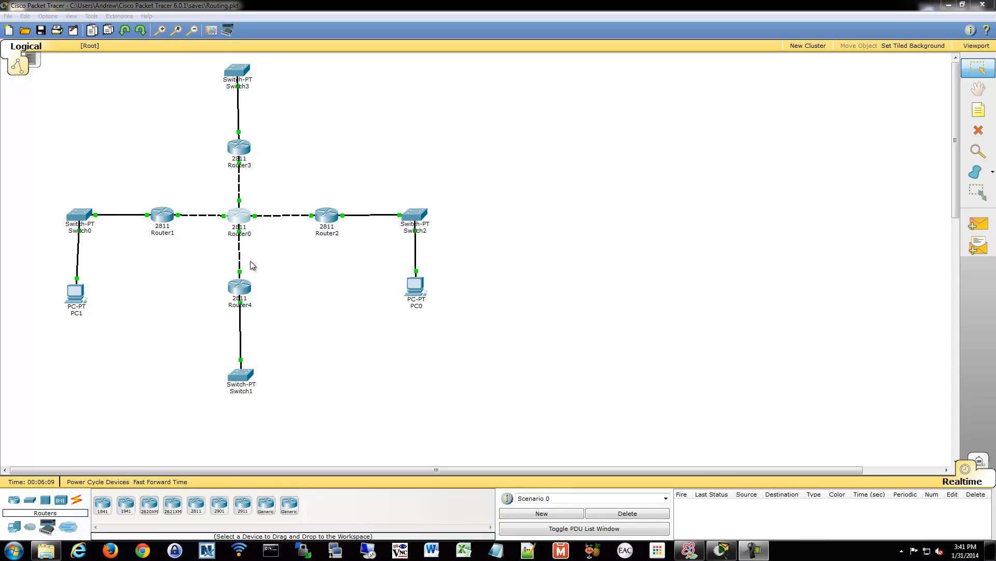
mouse_move(219, 287)
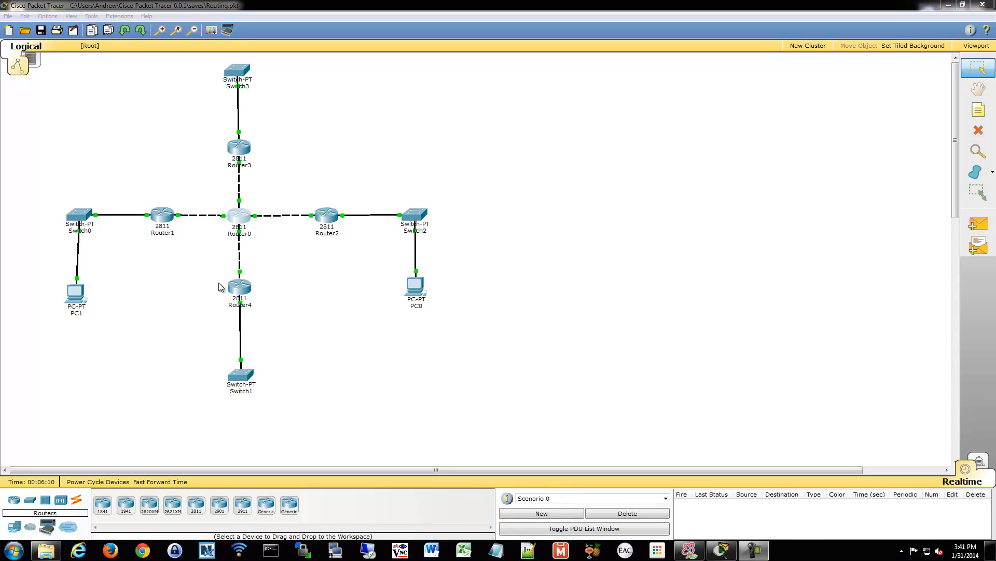
mouse_move(408, 301)
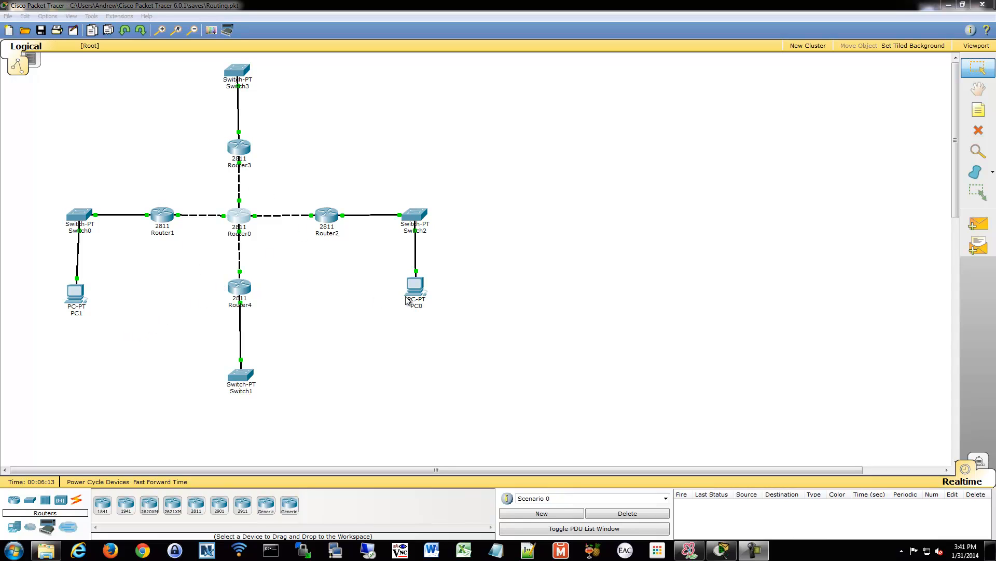
mouse_move(349, 253)
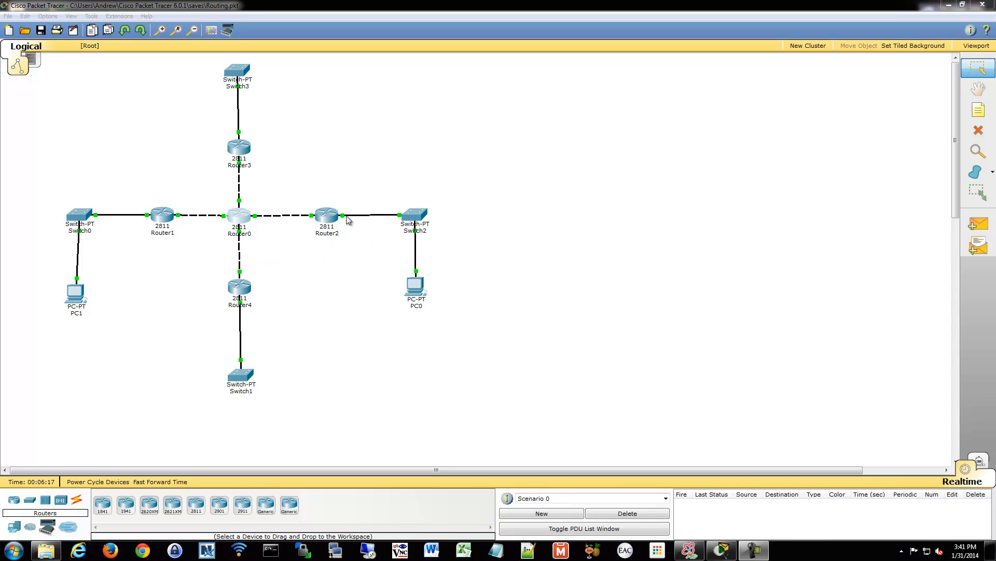
mouse_move(284, 236)
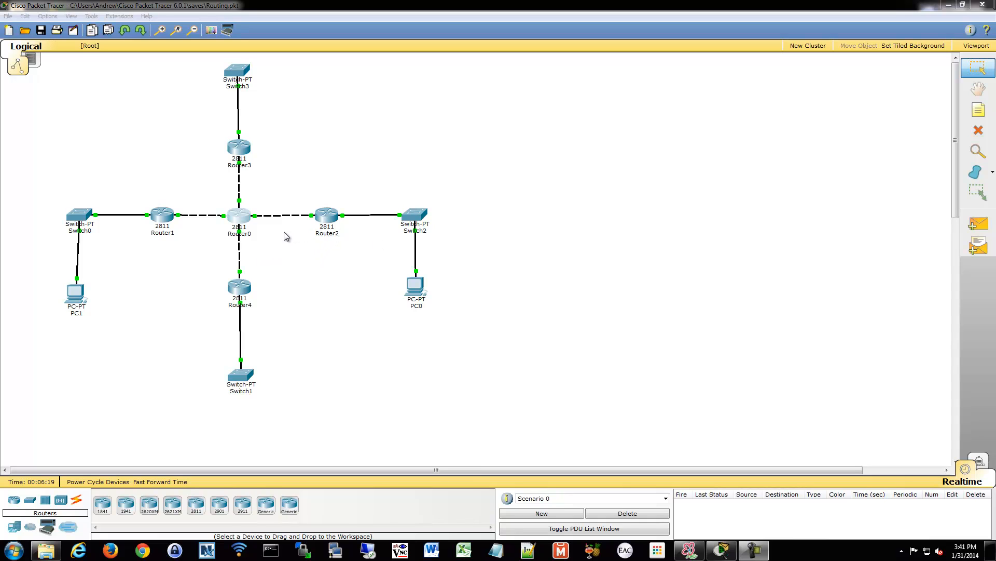
mouse_move(243, 222)
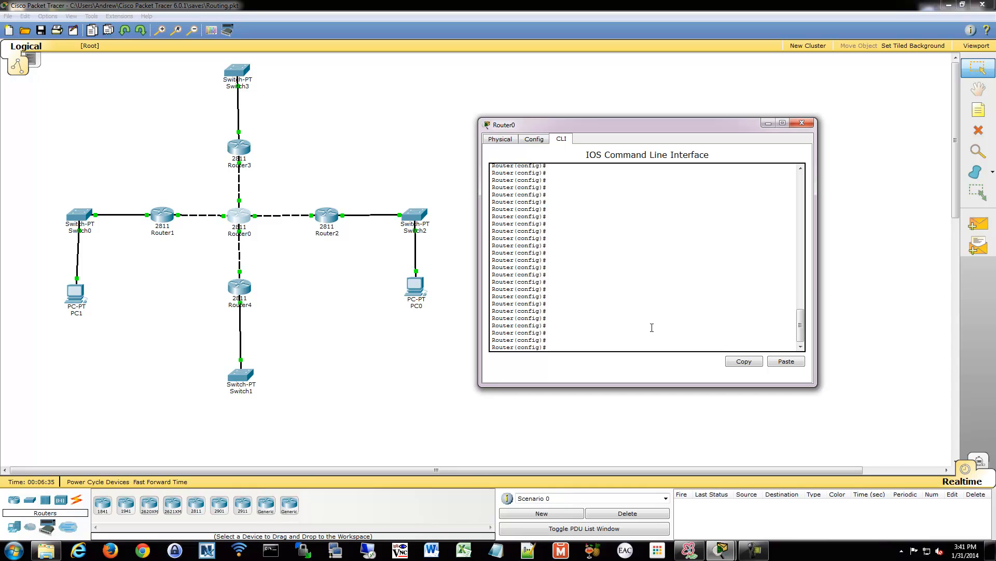
Enter EIGRP router configuration for autonomous system 1 on Router0 after checking 'router eigrp ?'.
type("router eigrp")
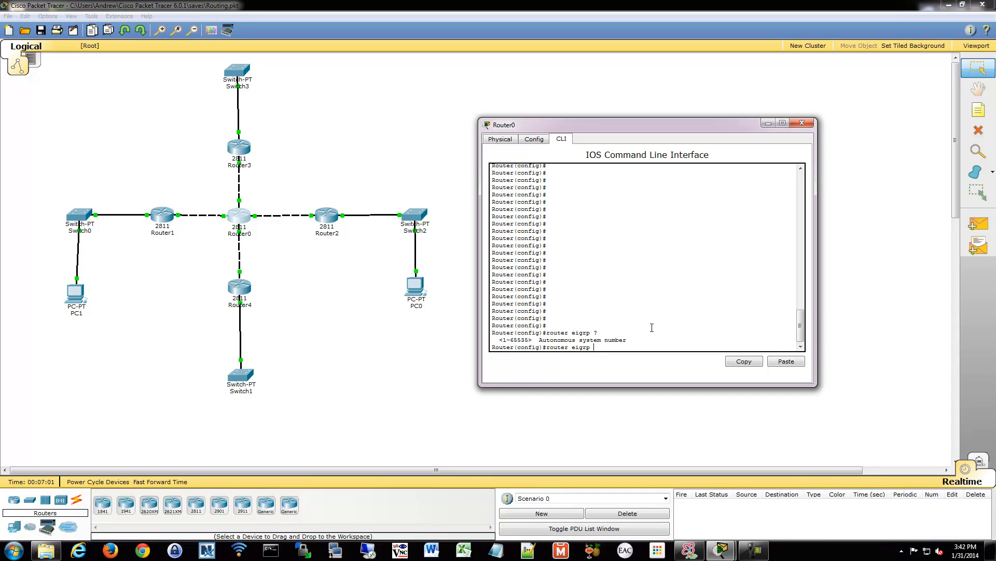
type("1")
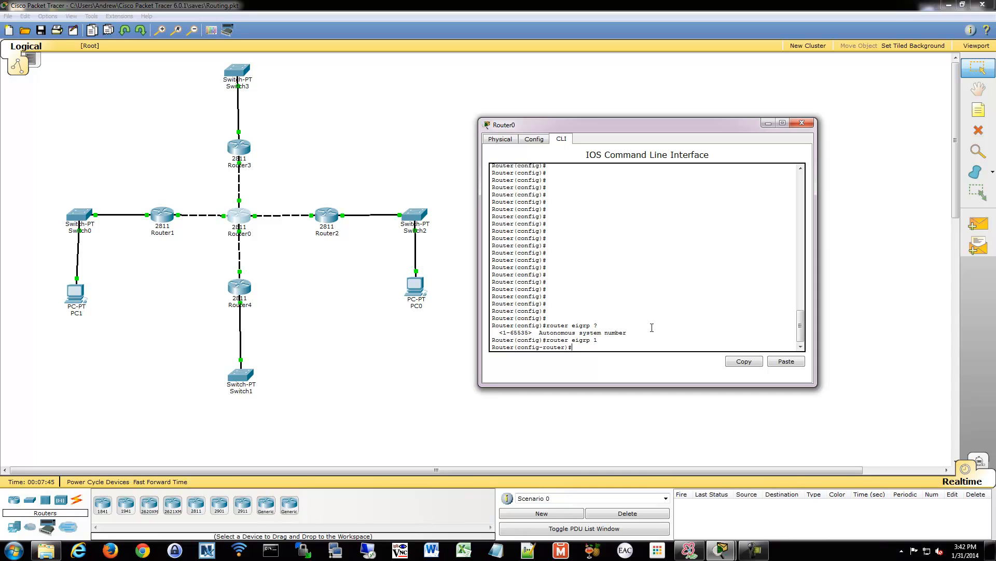
Add Router0 EIGRP network statements for 10.0.0.0, .4, .8 and .12 with wildcard 0.0.0.3.
type("network")
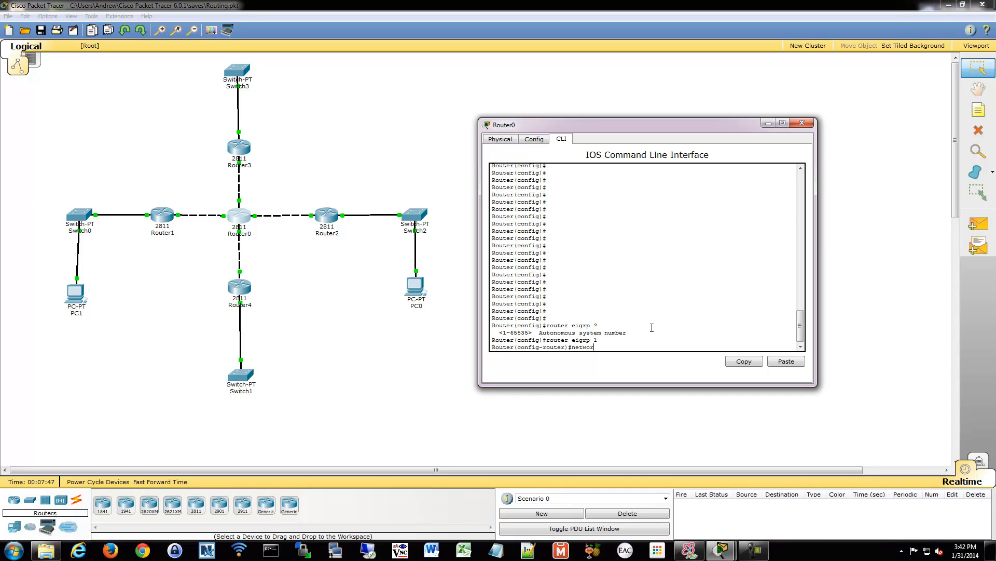
type("10.0.0")
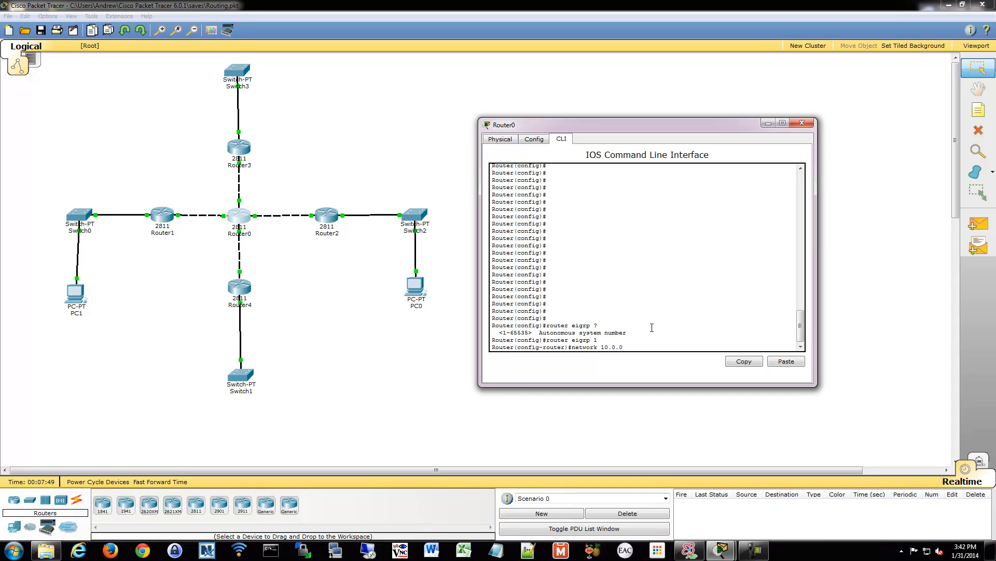
type(".0")
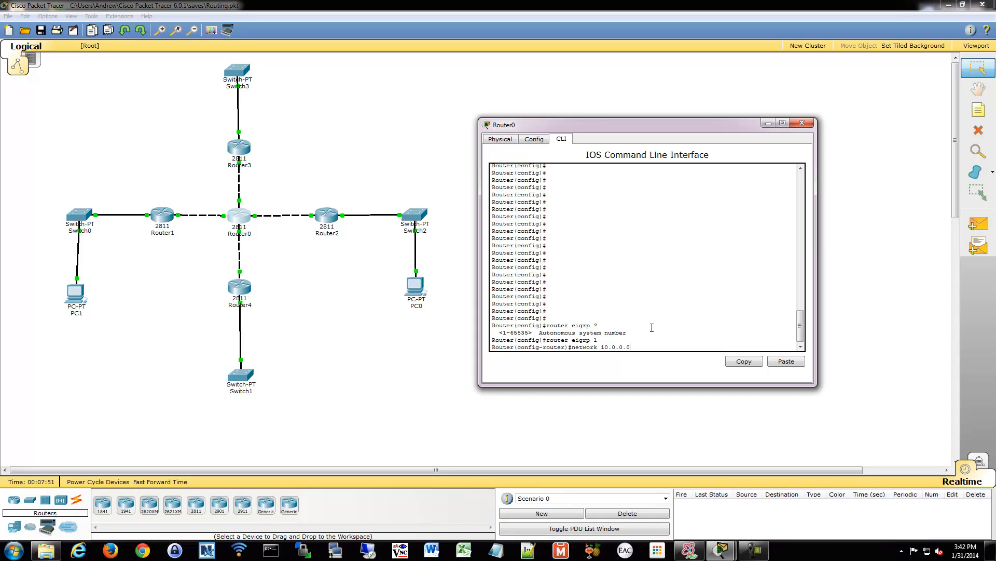
type("?")
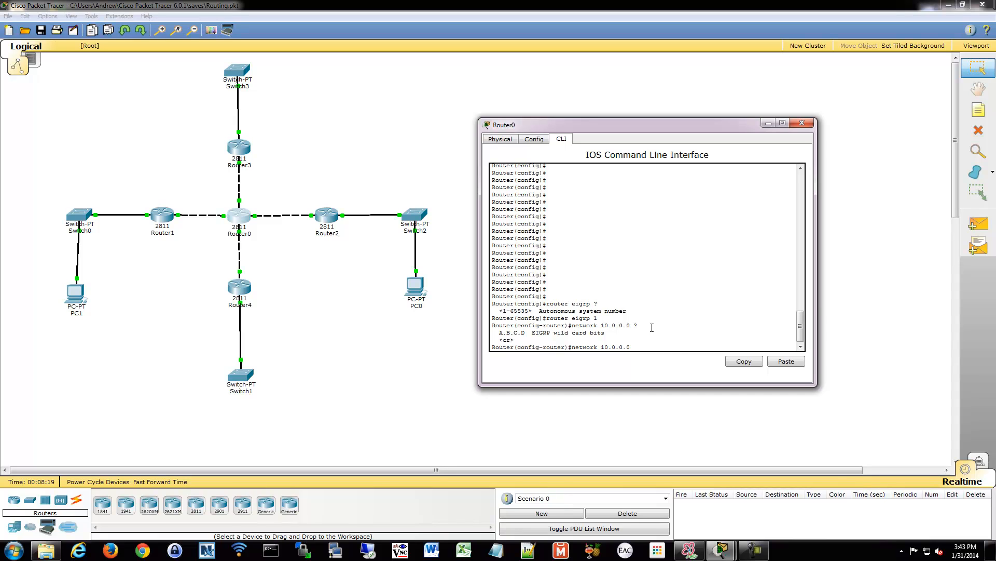
type("0.0.0")
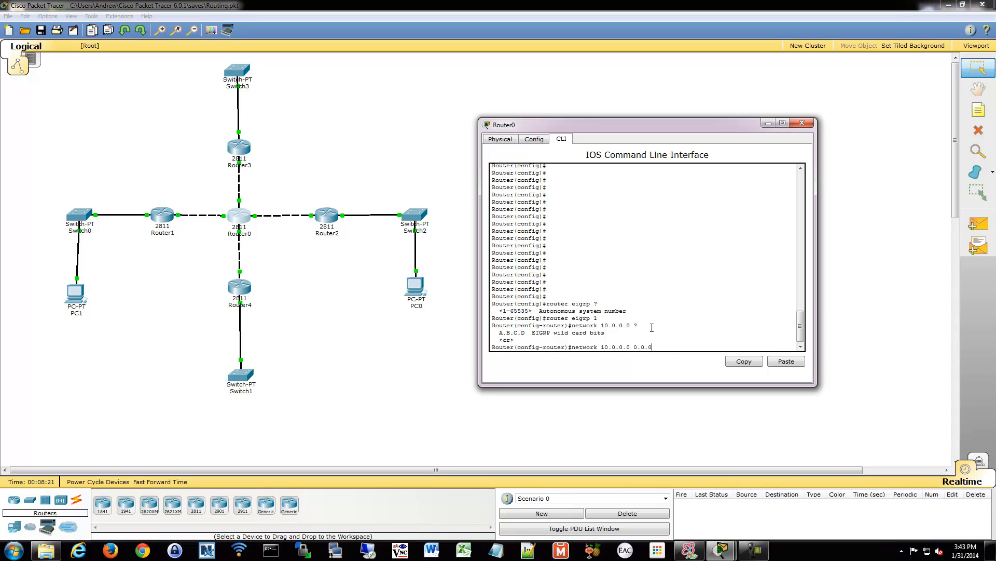
type("3 ?")
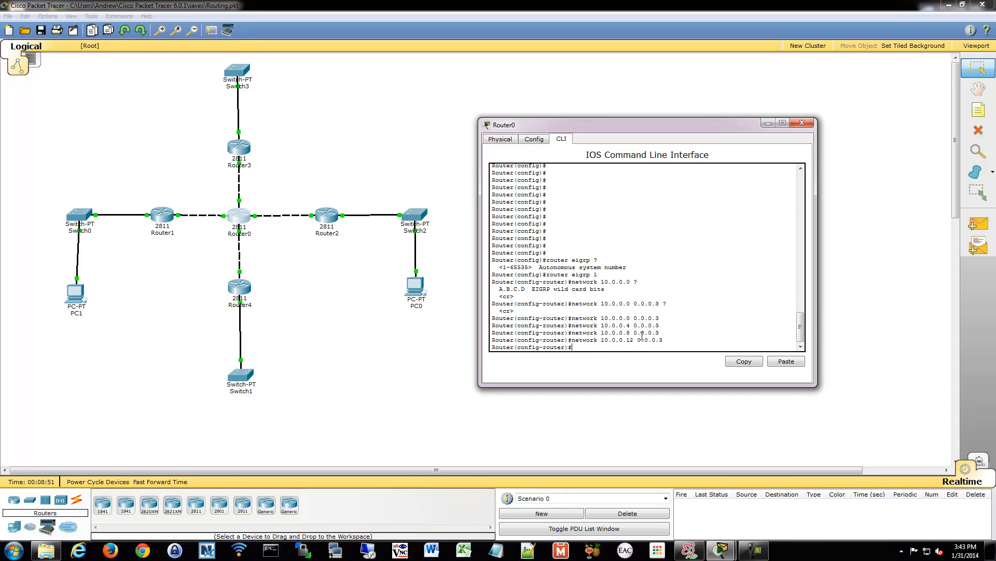
mouse_move(272, 267)
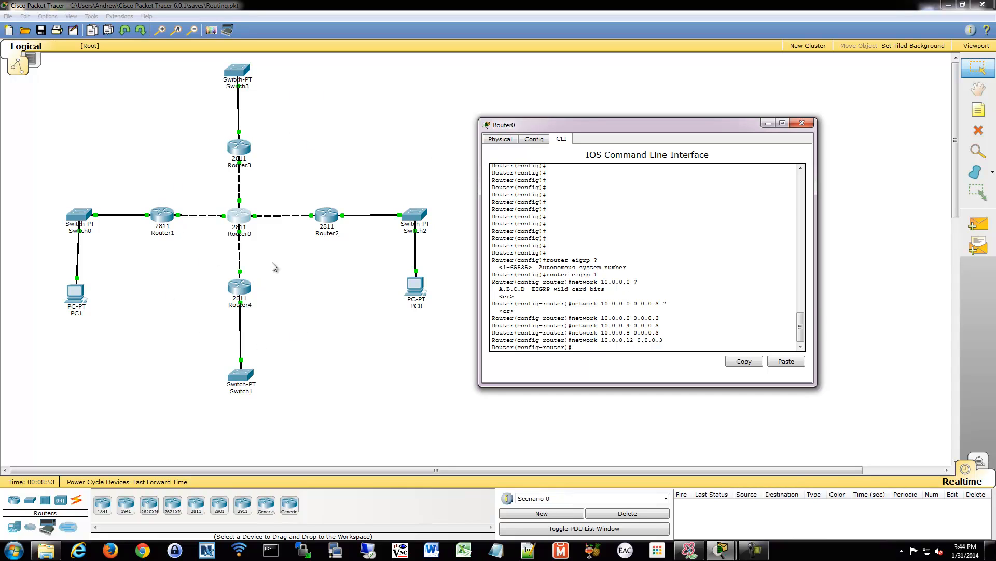
mouse_move(187, 322)
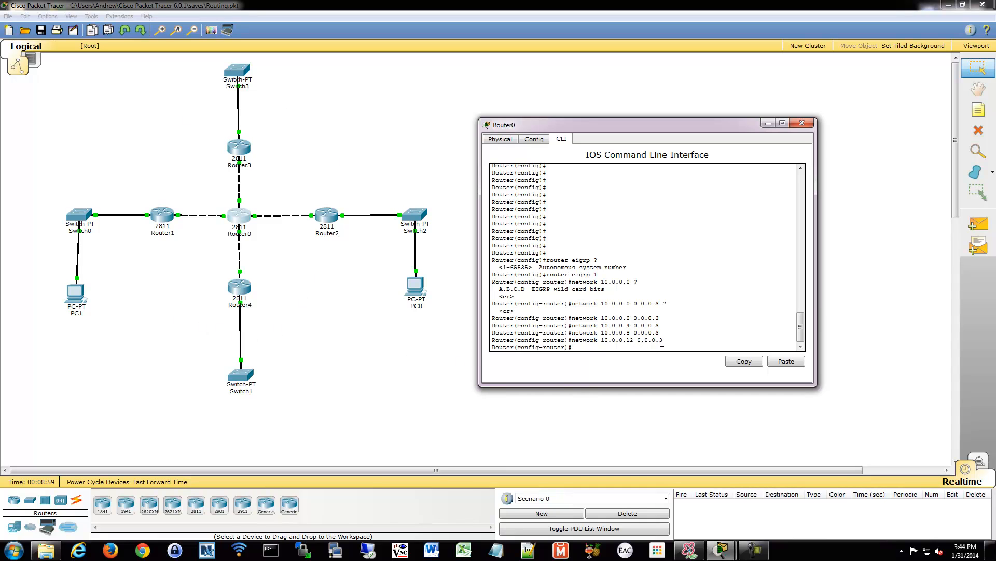
Turn off automatic summarization on Router0's EIGRP process with 'no auto-summary'.
type("n")
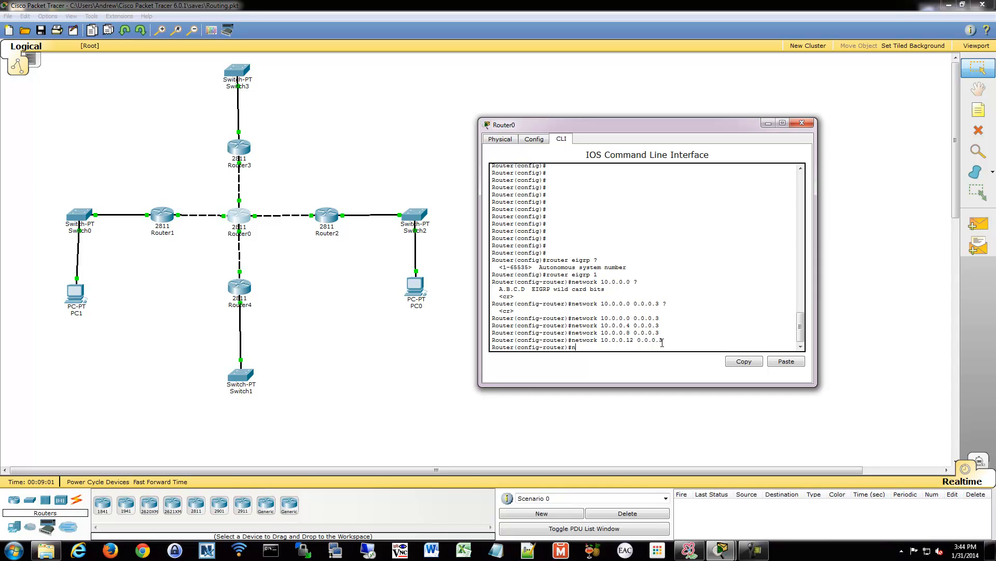
type("no auto-summary")
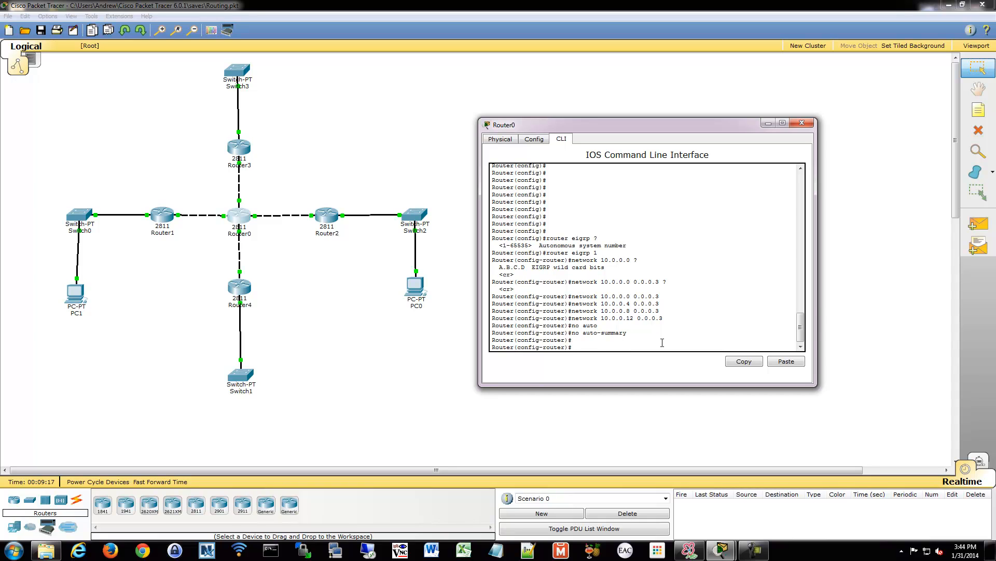
mouse_move(240, 150)
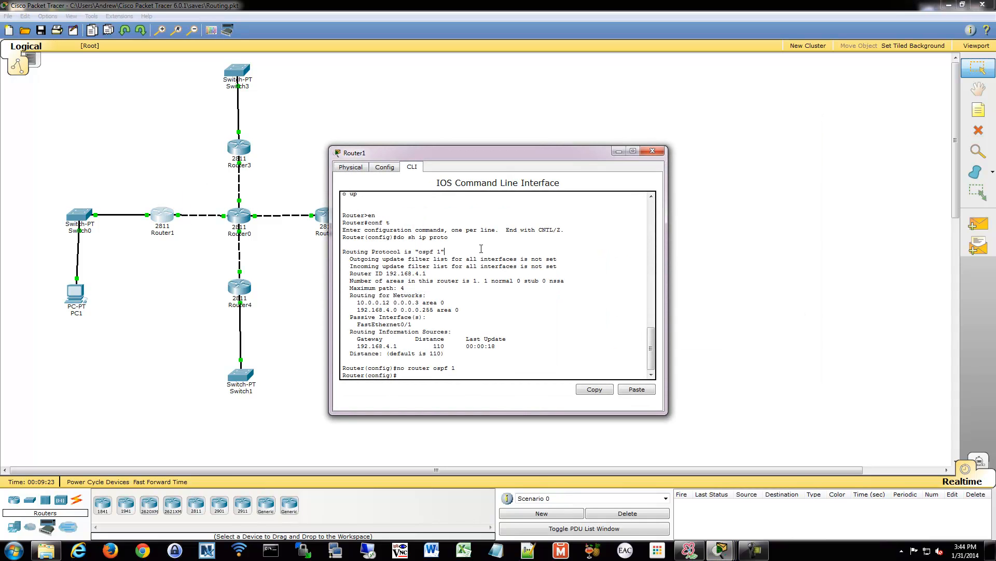
Run EIGRP 1 on Router1 advertising 192.168.4.0 0.0.0.255 and 10.0.0.12 0.0.0.3.
type("router eigrp 1")
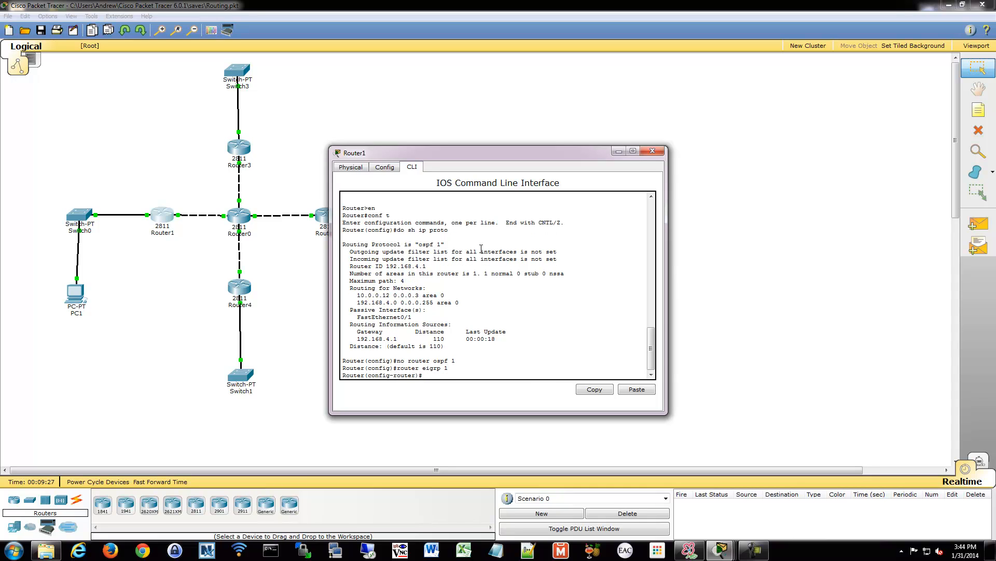
type("network 192.168.4.0 0.0.0.255")
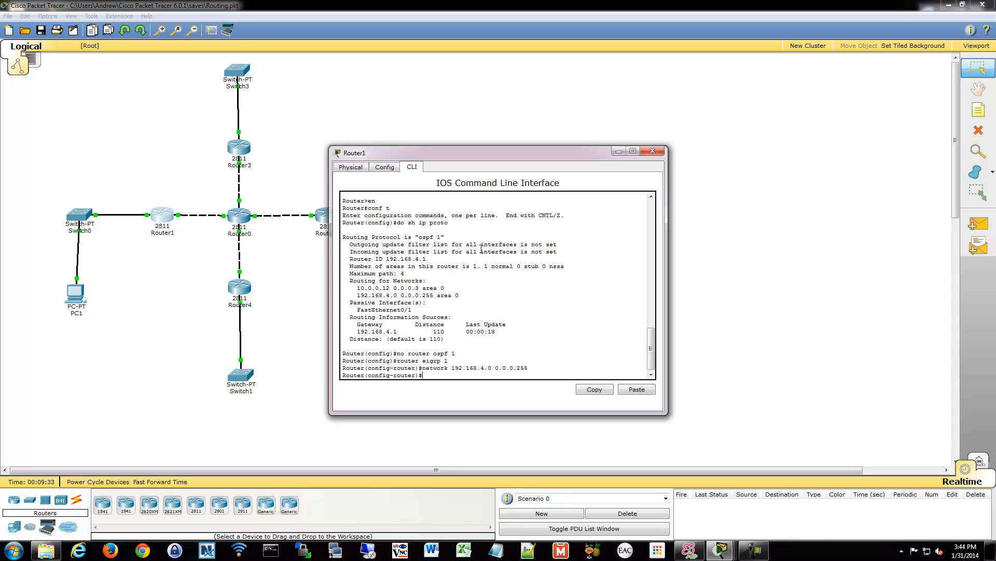
type("network 10.0.")
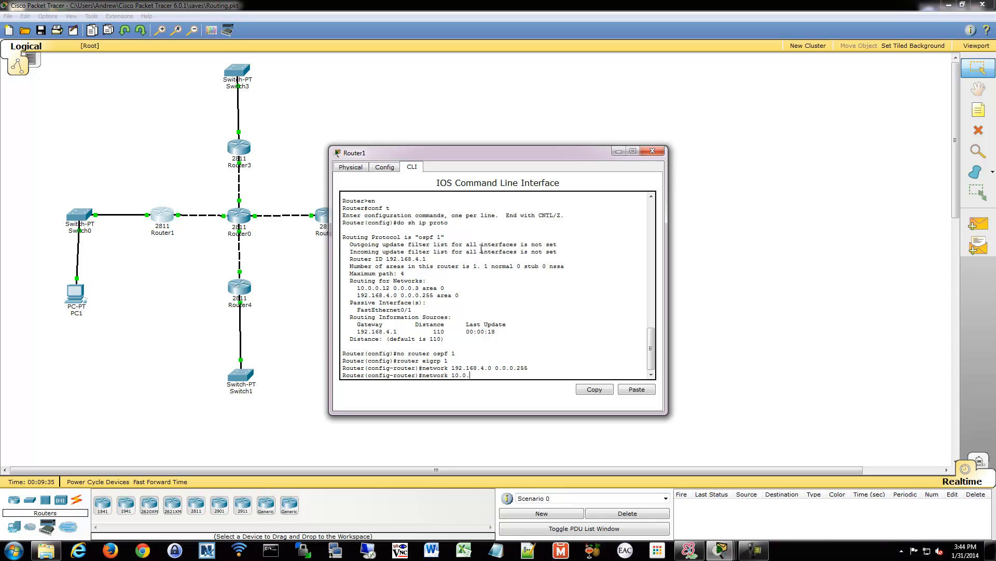
type("12 0.0.0.3")
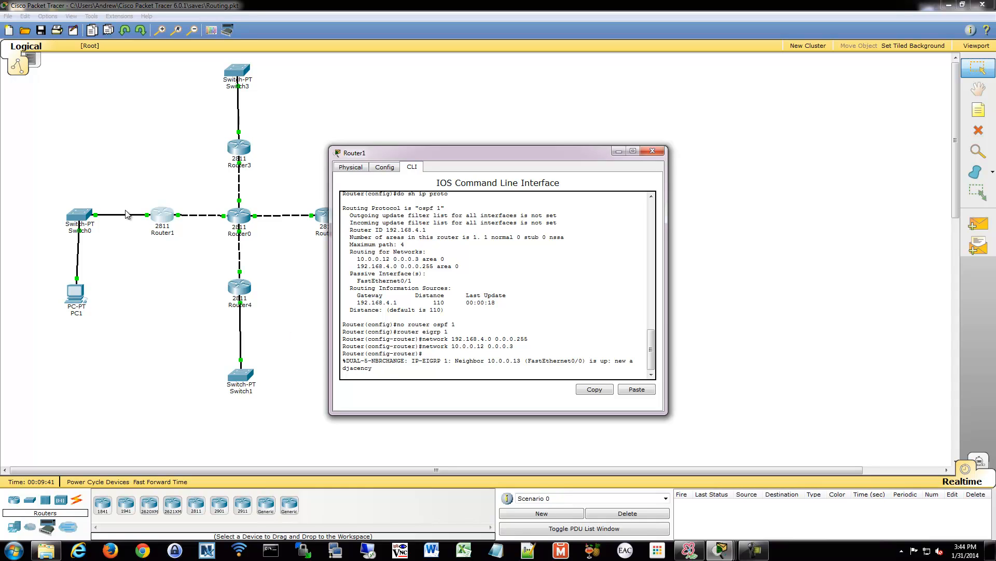
mouse_move(223, 230)
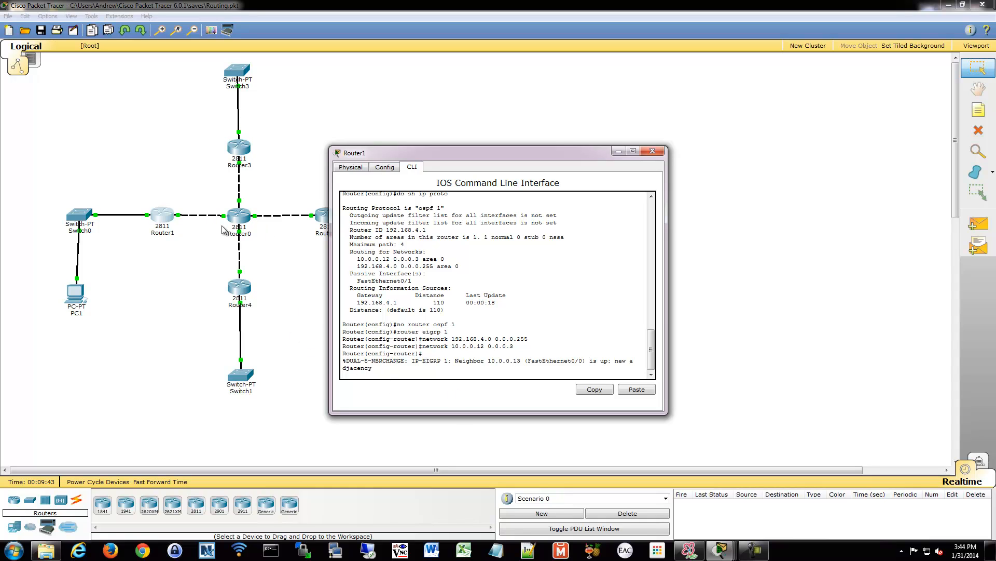
mouse_move(259, 254)
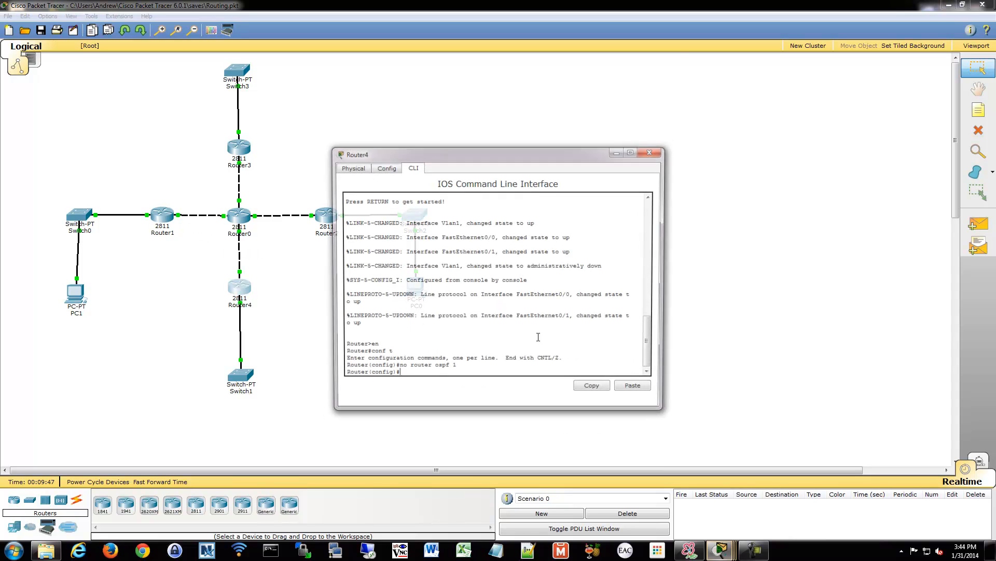
Run EIGRP 1 on Router4 advertising 192.168.3.0 0.0.0.255 and 10.0.0.8 0.0.0.3.
type("router eigrp 1")
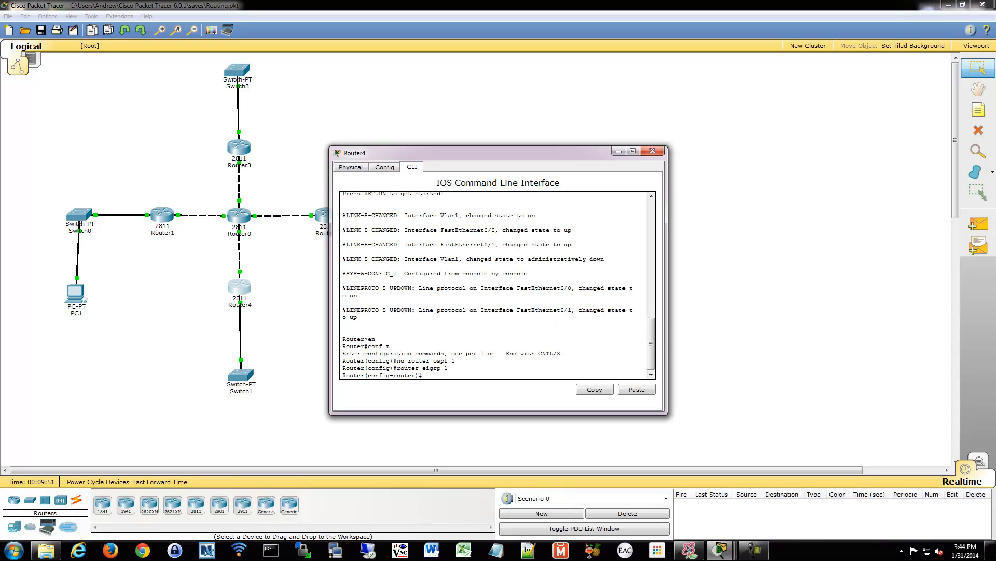
type("network 192.1689")
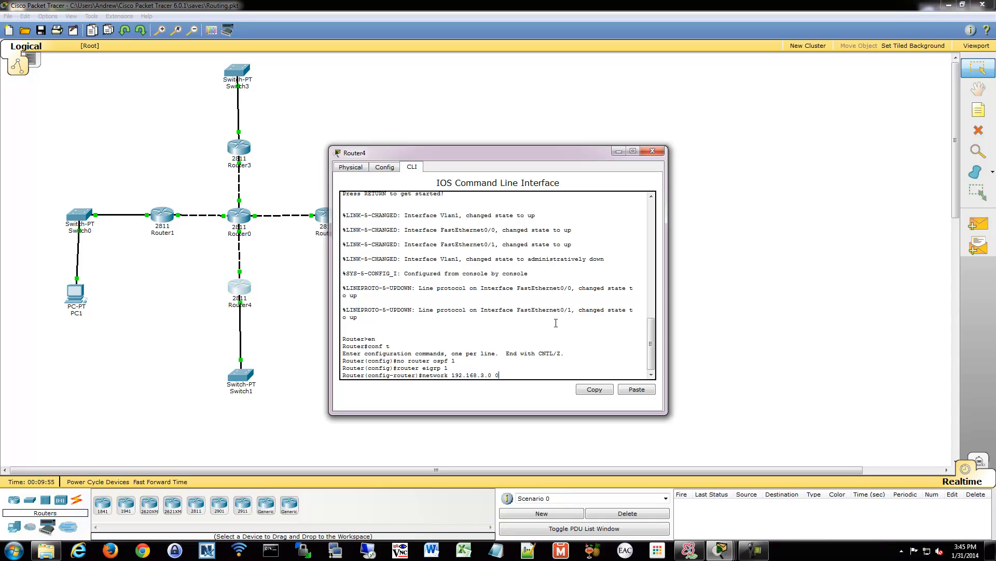
type("0.0.0.25")
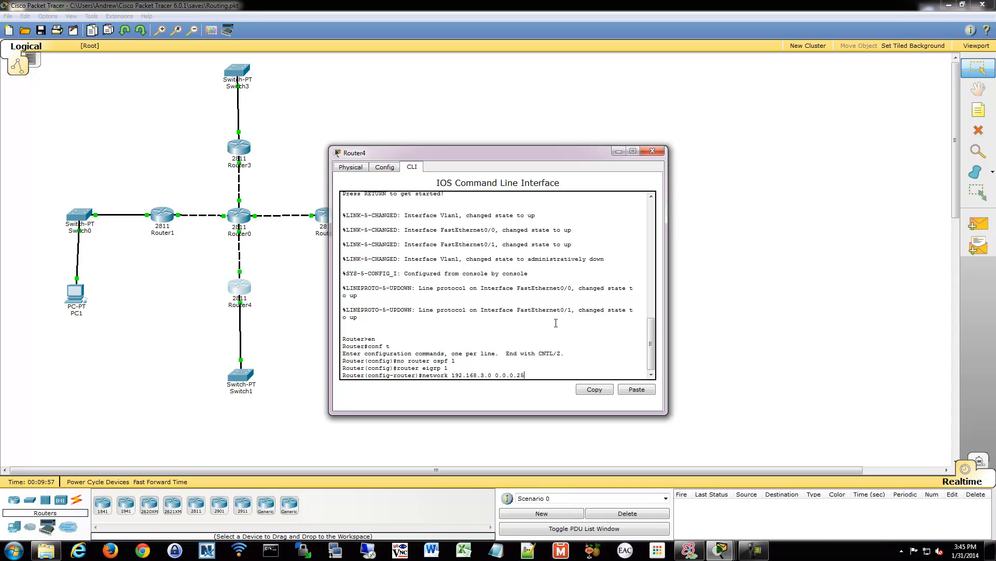
type("network 1")
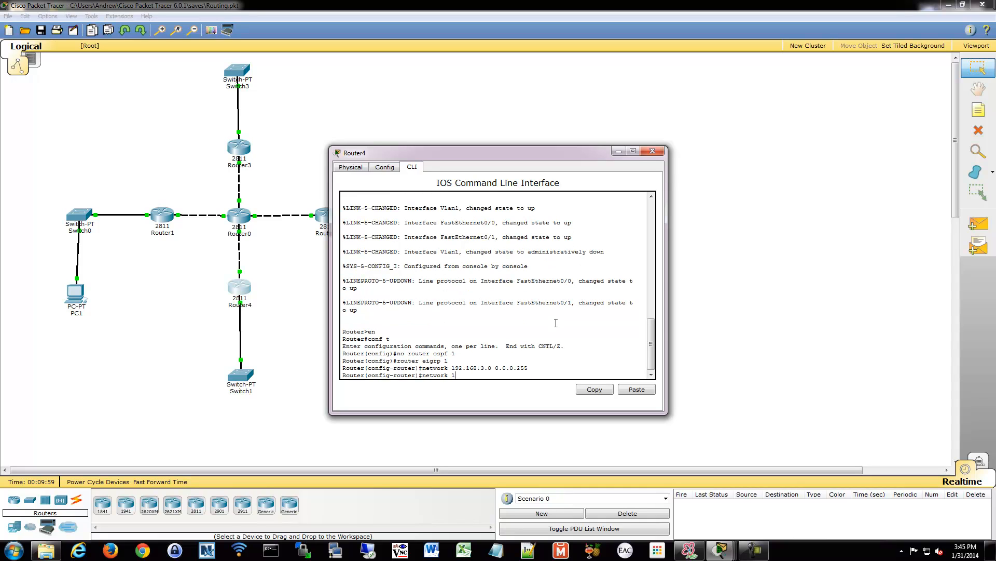
type("0.0.0.")
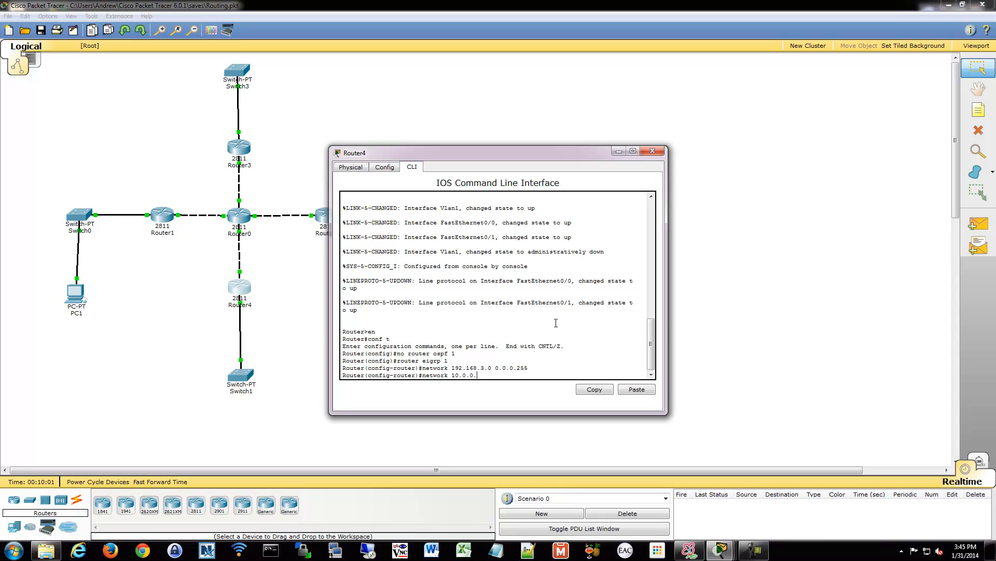
type("8 0.0.0")
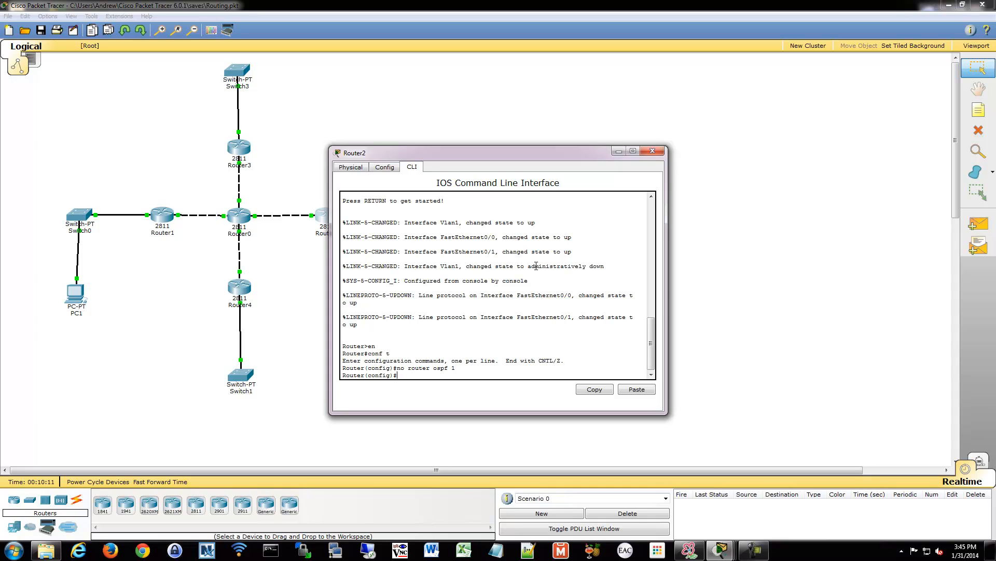
Run EIGRP 1 on Router2 advertising 192.168.2.0 0.0.0.255 and 10.0.0.4 0.0.0.3.
type("router eigrp 1")
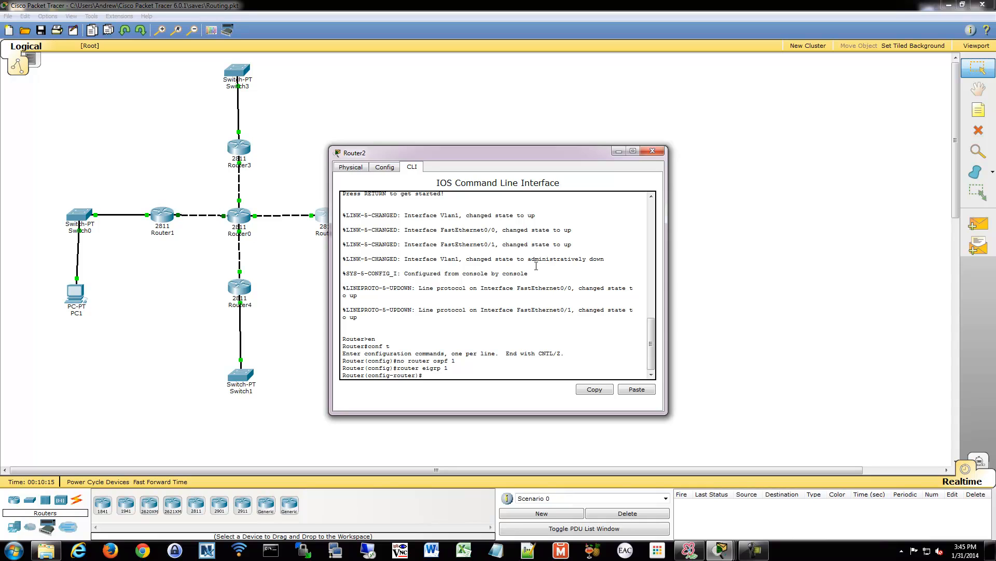
type("network 192.168.2.0 0.0.0.255")
type("network 10.0.0")
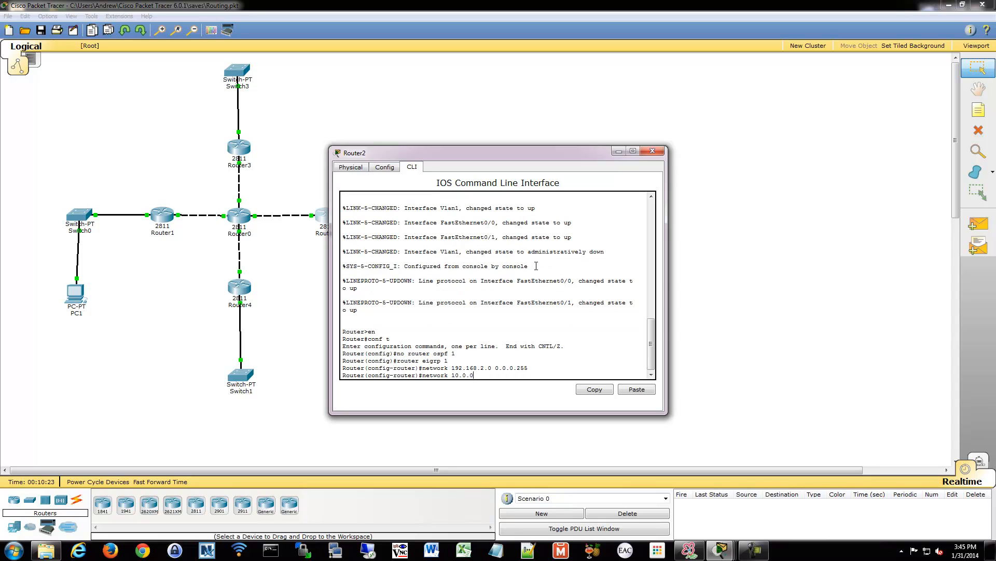
type(".4 0.0")
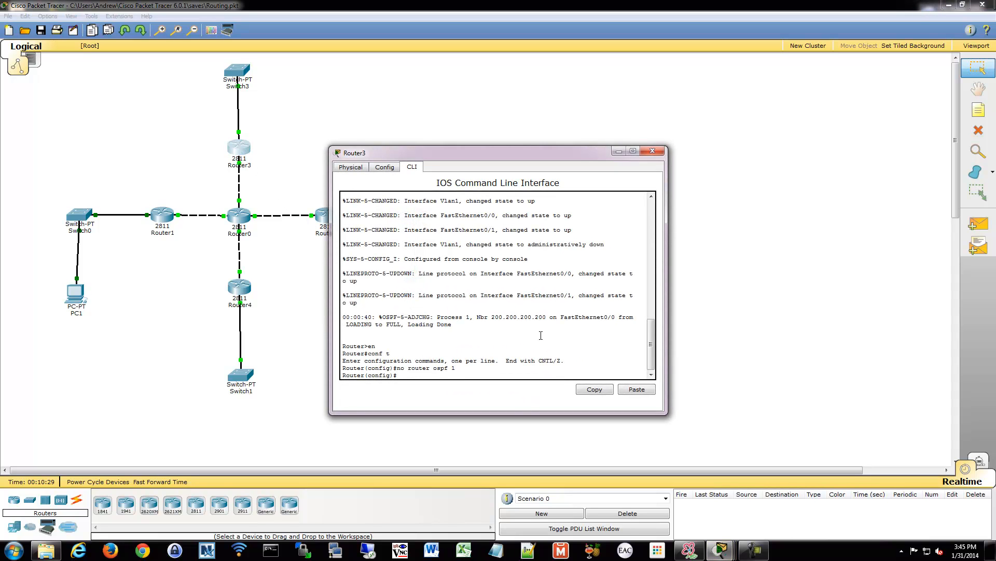
Run EIGRP 1 on Router3 advertising 192.168.1.0 0.0.0.255 and 10.0.0.0 0.0.0.3.
type("router eigrp 1")
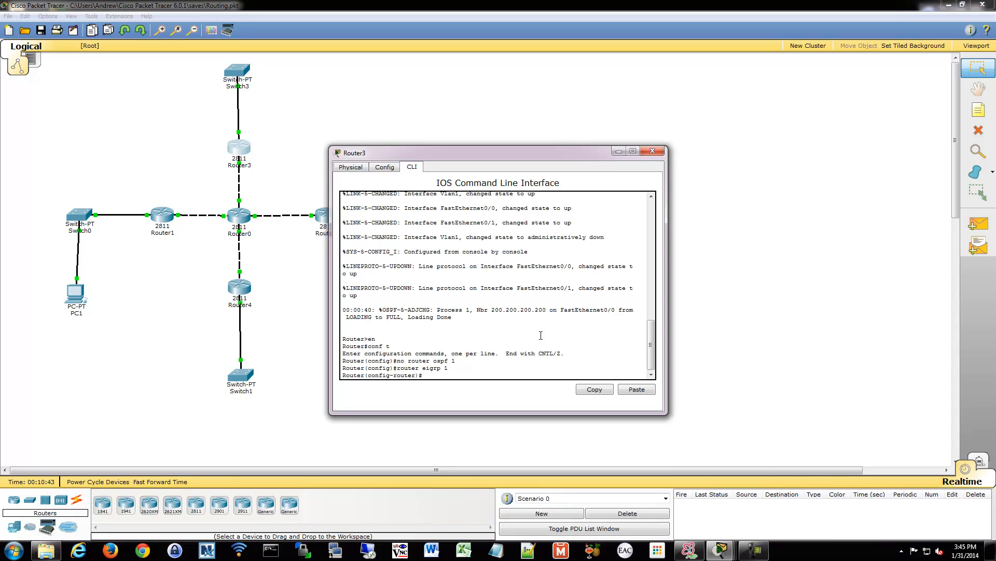
type("net")
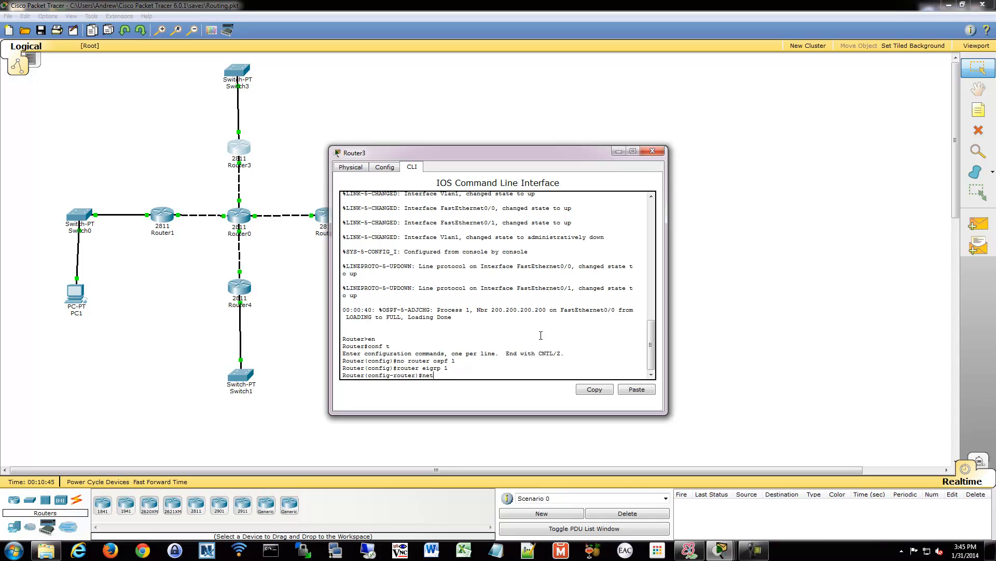
type("work 192.168")
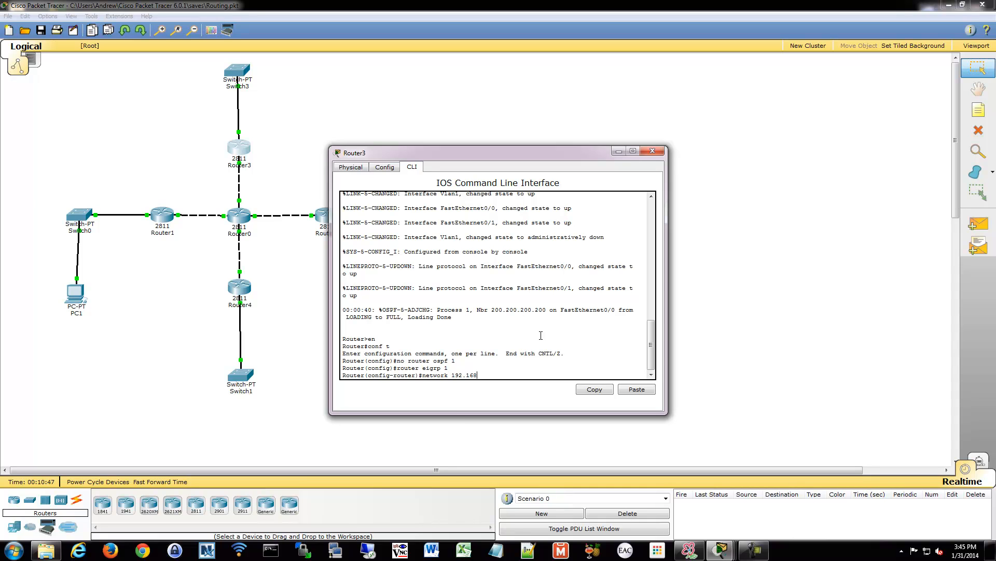
type(".1.0 0.0.0")
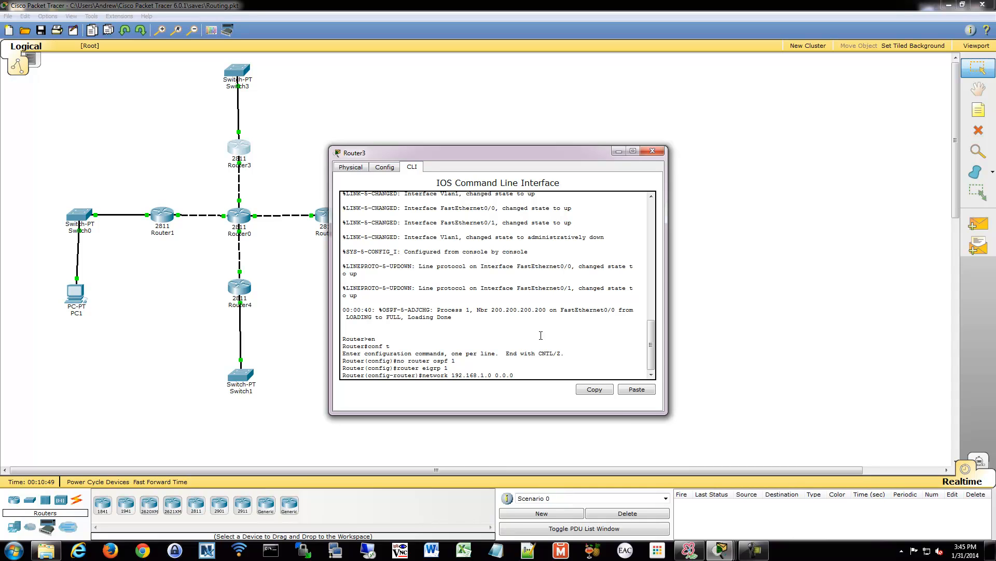
type("network 10")
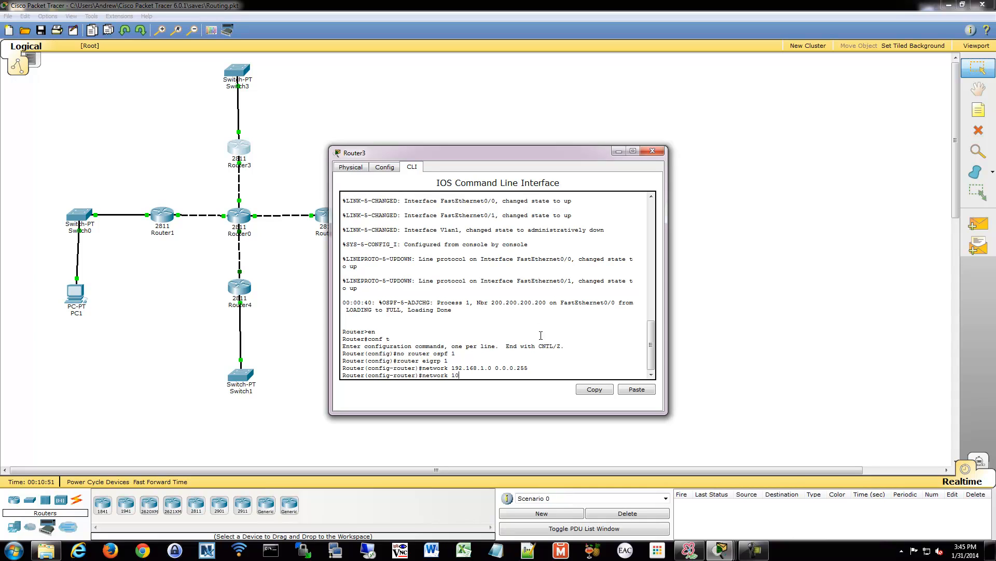
type(".0.0.0")
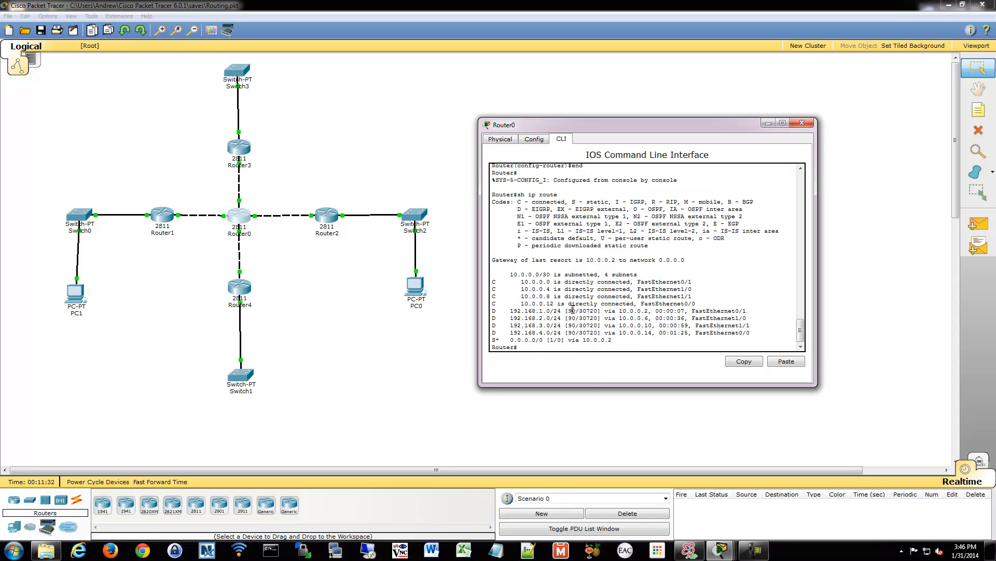
Display Router0's routing table and highlight the EIGRP 192.168 routes and the S* default route.
double_click(585, 310)
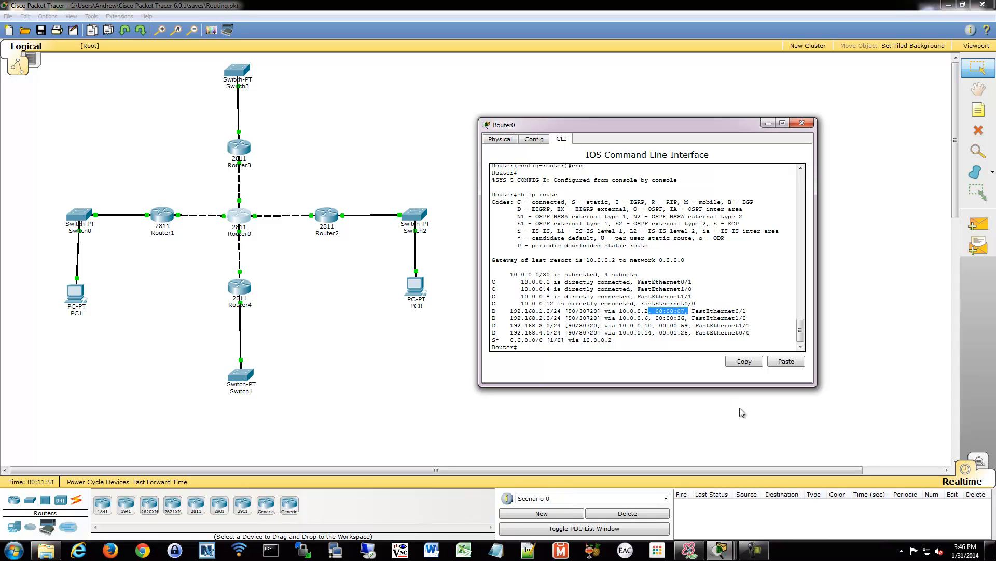
type("sh ip route")
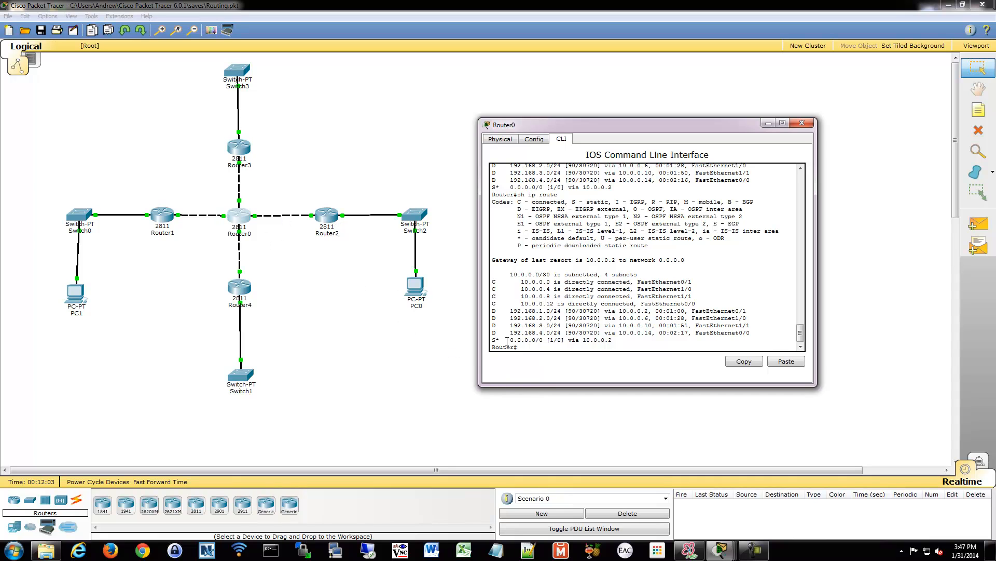
left_click_drag(495, 340, 613, 339)
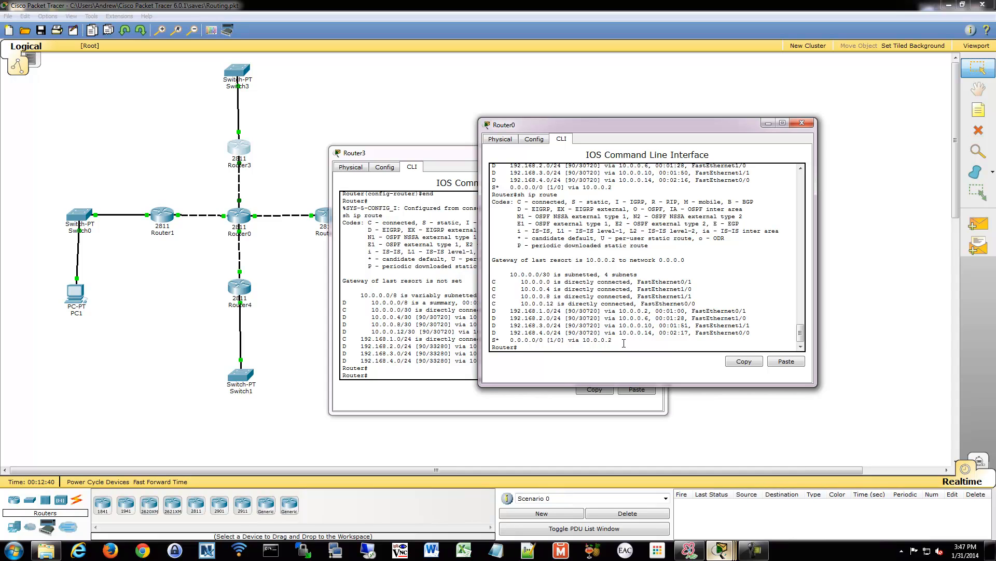
Return Router0 to global configuration mode with 'conf t'.
type("conf t")
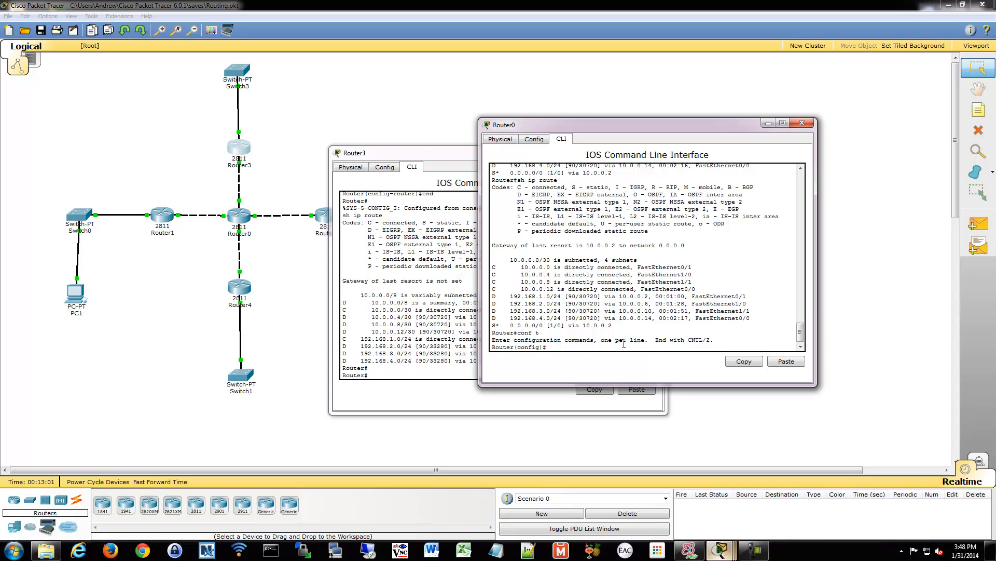
Redistribute Router0's static default route into EIGRP 1, then close Router0's console.
type("router eigrp 1")
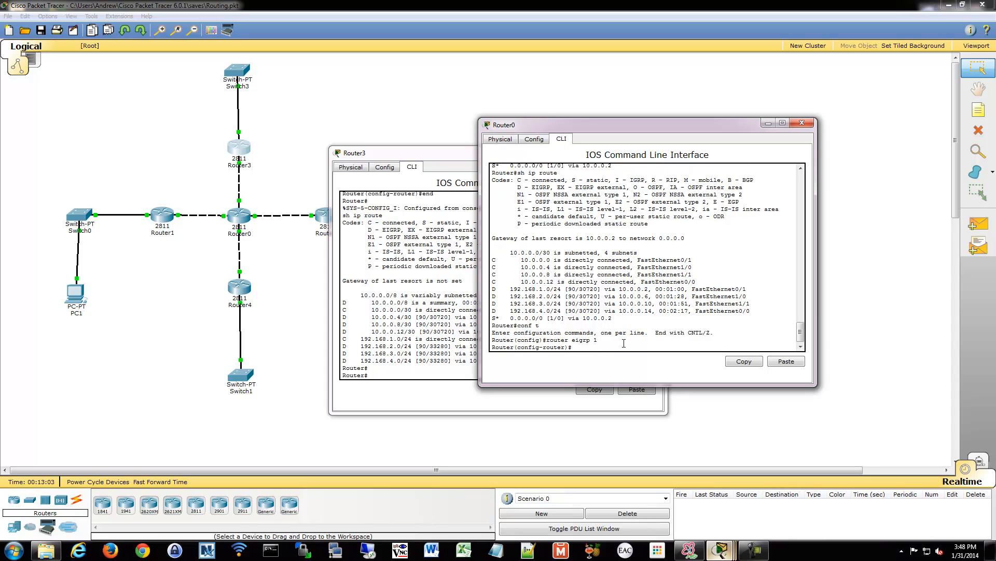
type("redistribute")
left_click(408, 284)
type("sh ip route")
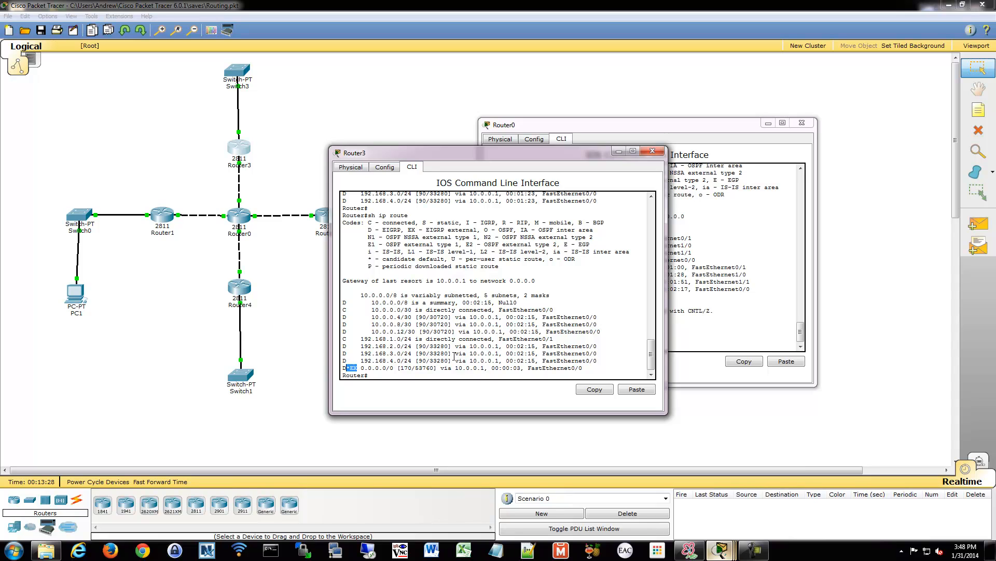
mouse_move(505, 319)
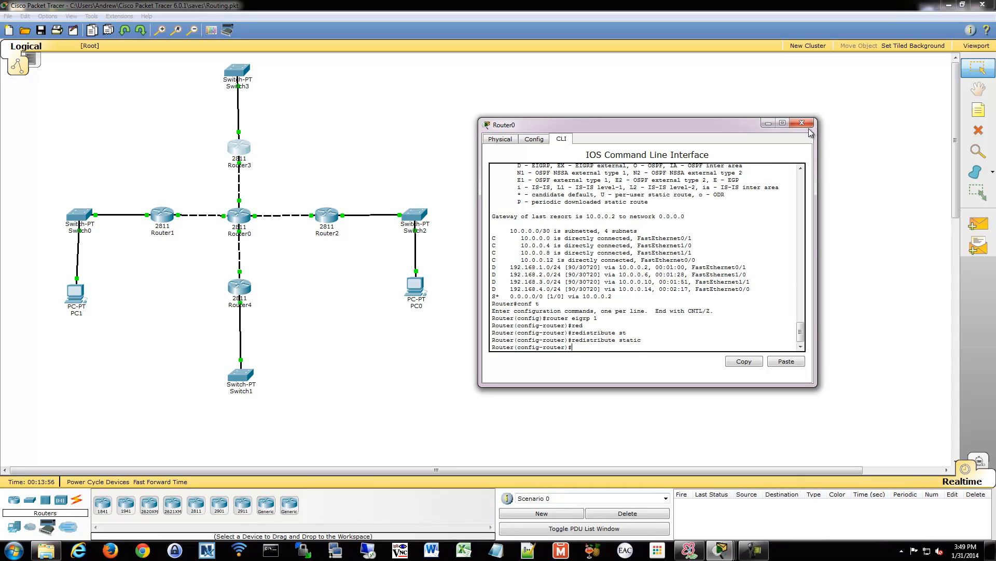
left_click(803, 123)
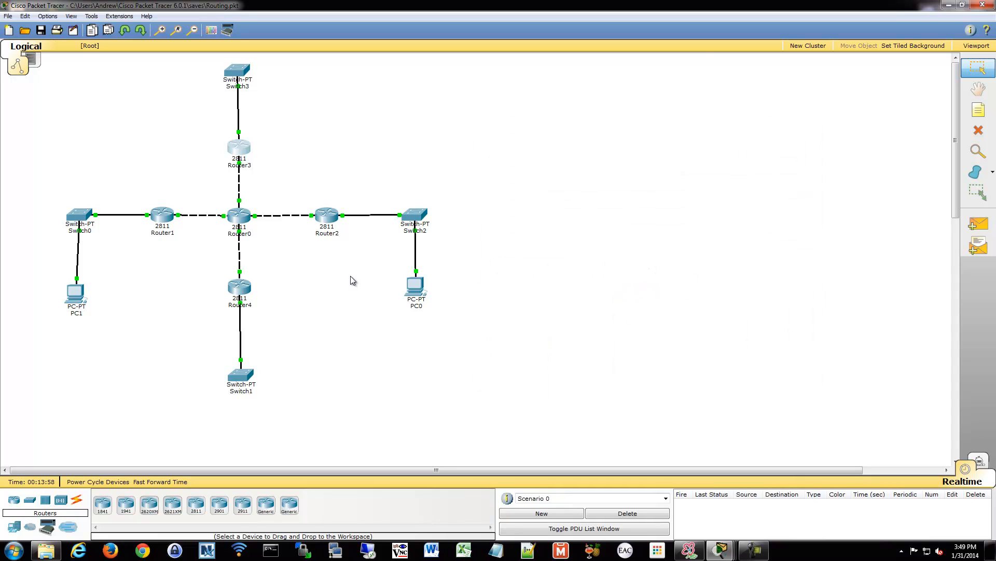
mouse_move(270, 195)
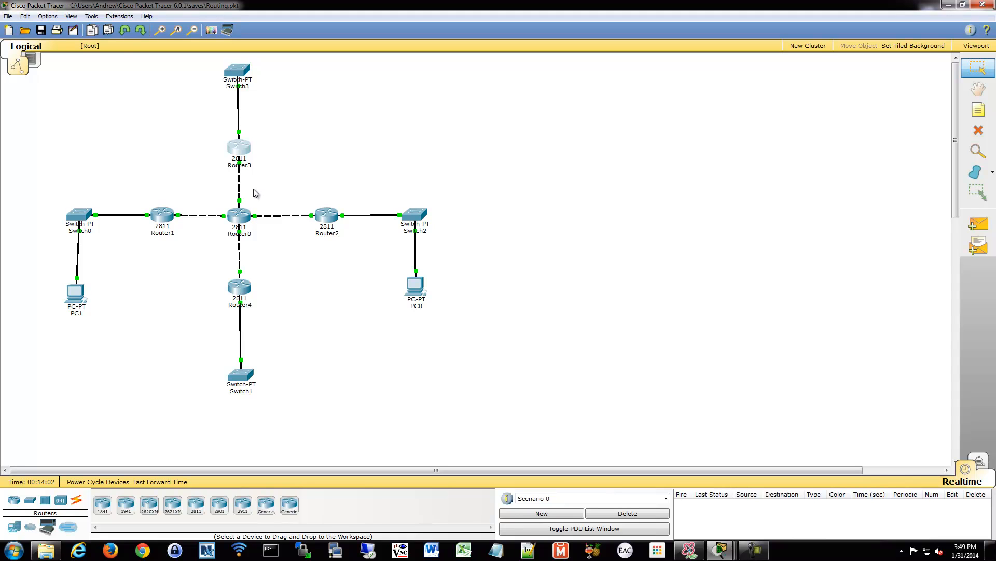
mouse_move(449, 189)
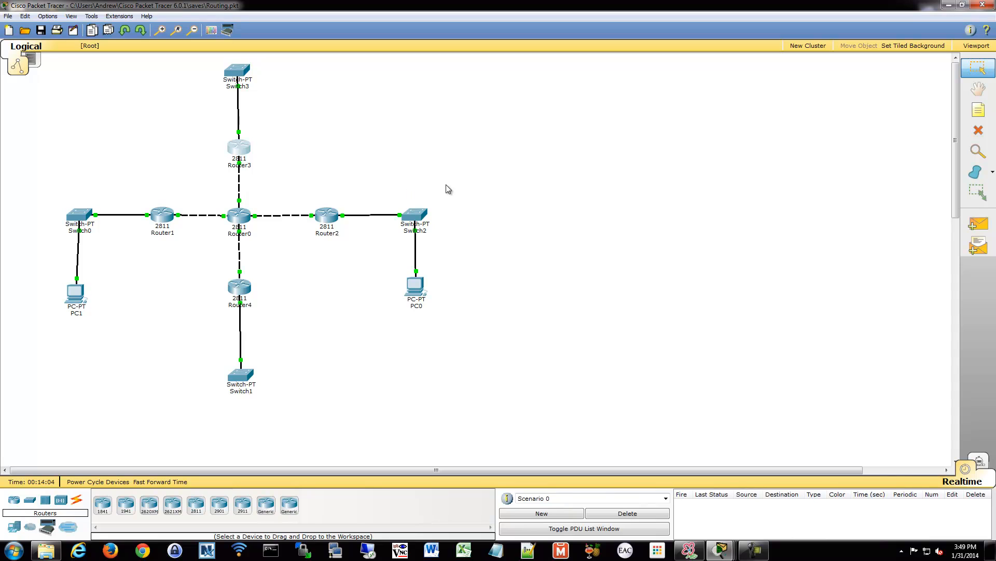
mouse_move(396, 163)
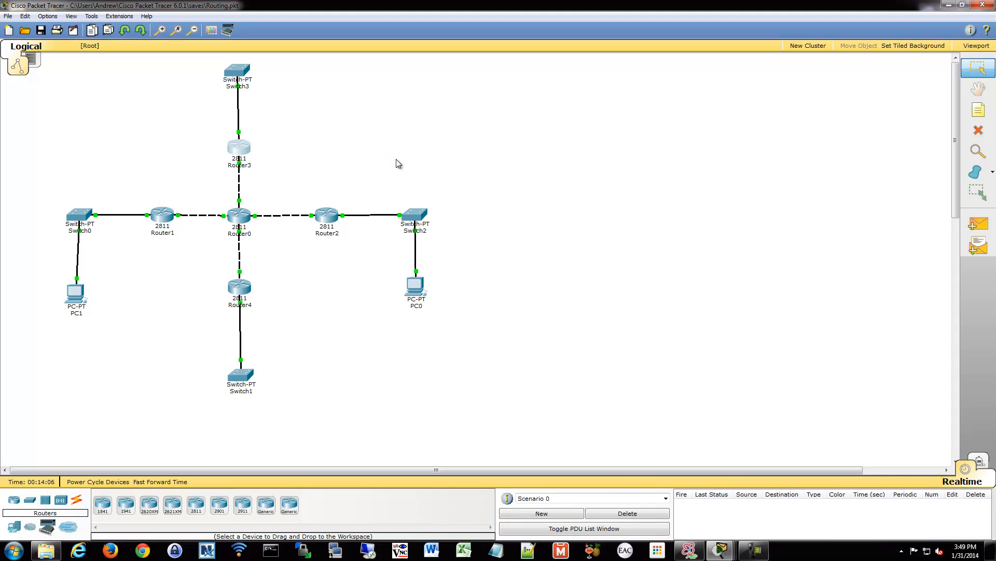
mouse_move(502, 160)
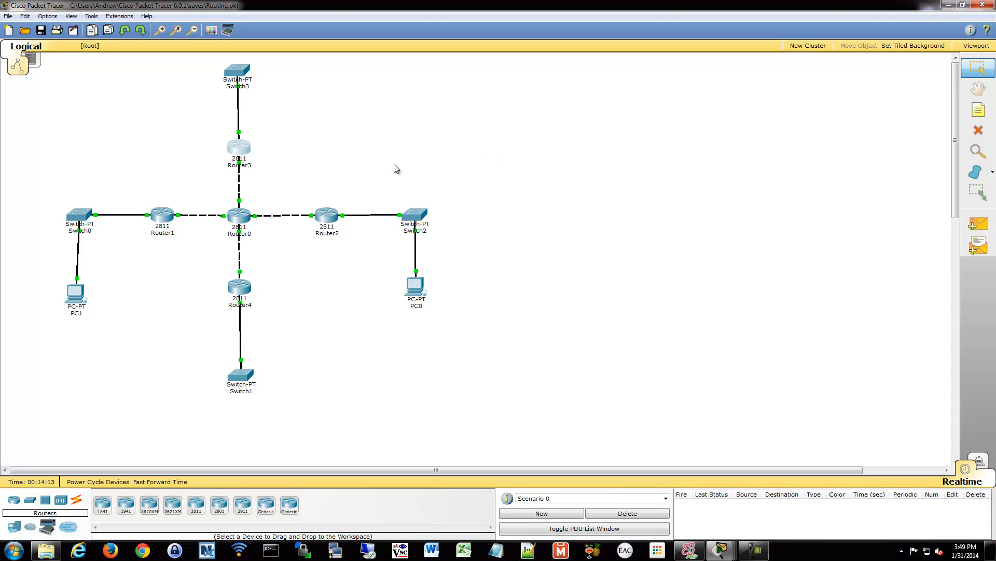
mouse_move(485, 72)
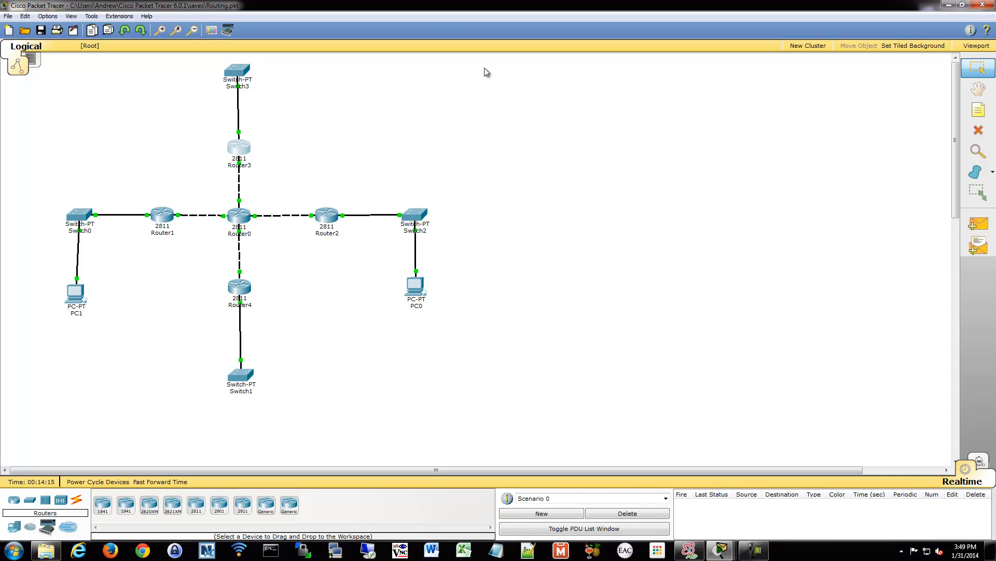
mouse_move(457, 84)
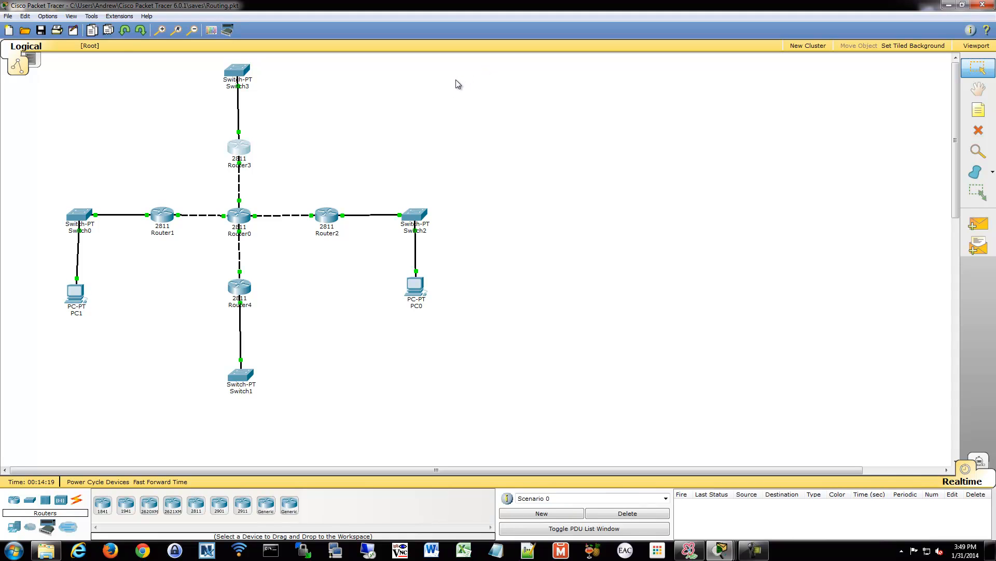
mouse_move(427, 103)
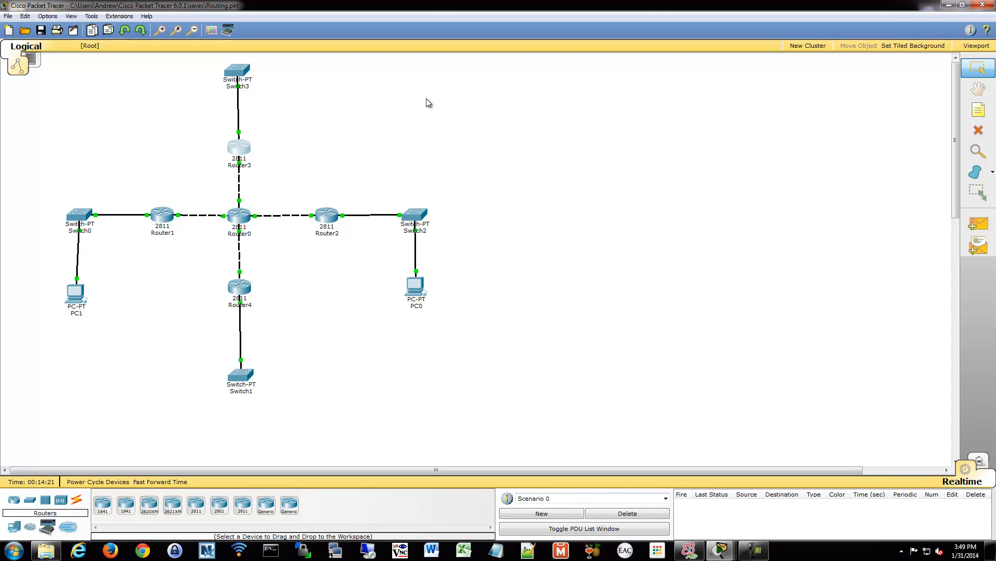
mouse_move(417, 175)
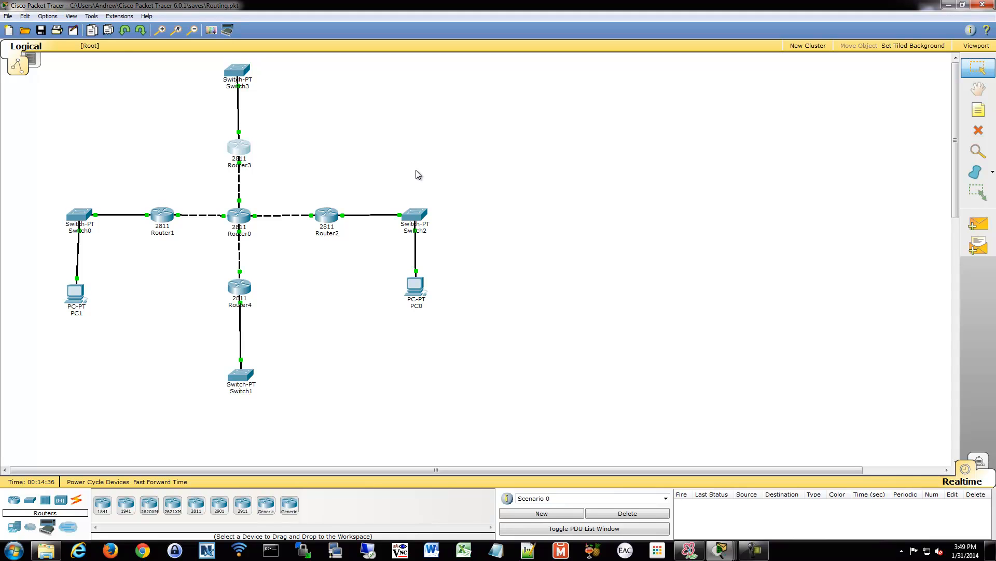
mouse_move(247, 183)
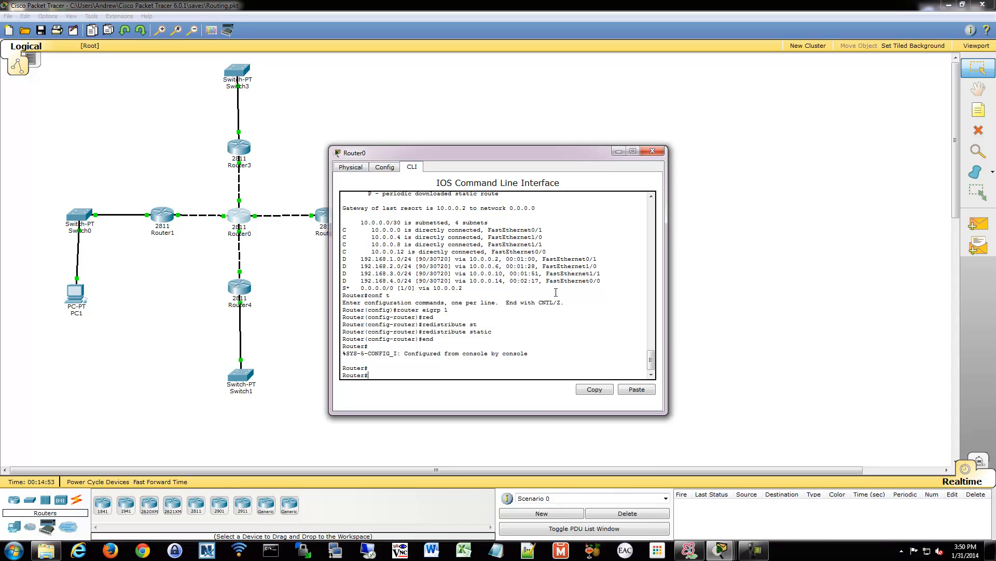
Run 'show ip eigrp neighbors' and 'show ip eigrp interfaces' on Router0, listing four neighbours.
type("show ip eigrp neighbor")
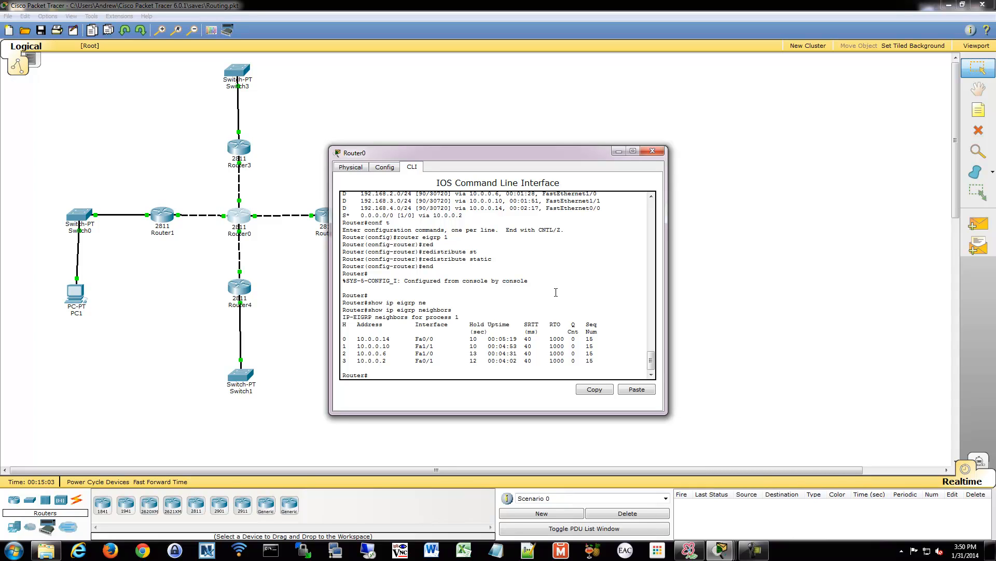
type("show ip eigrp interfaces")
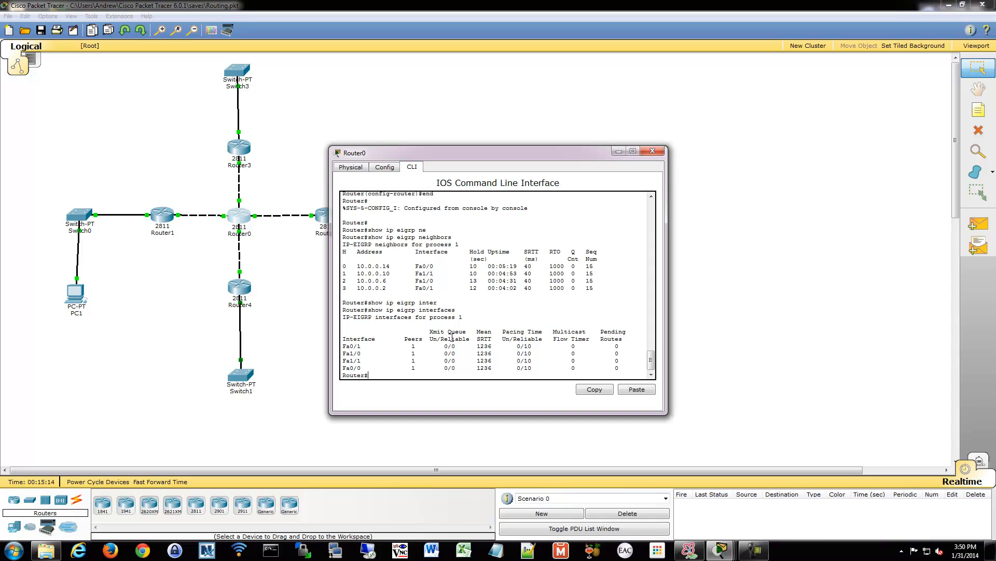
mouse_move(581, 310)
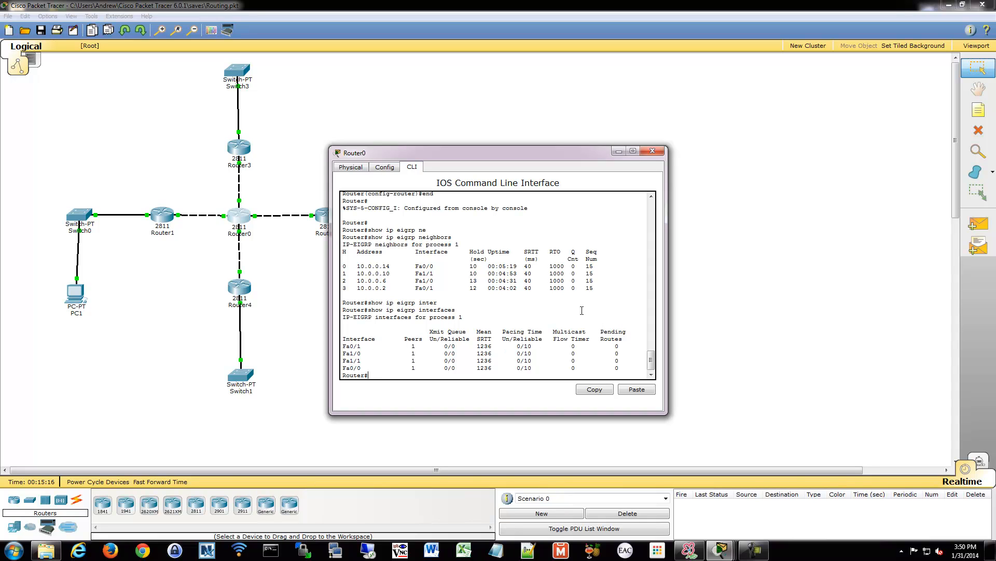
key("enter")
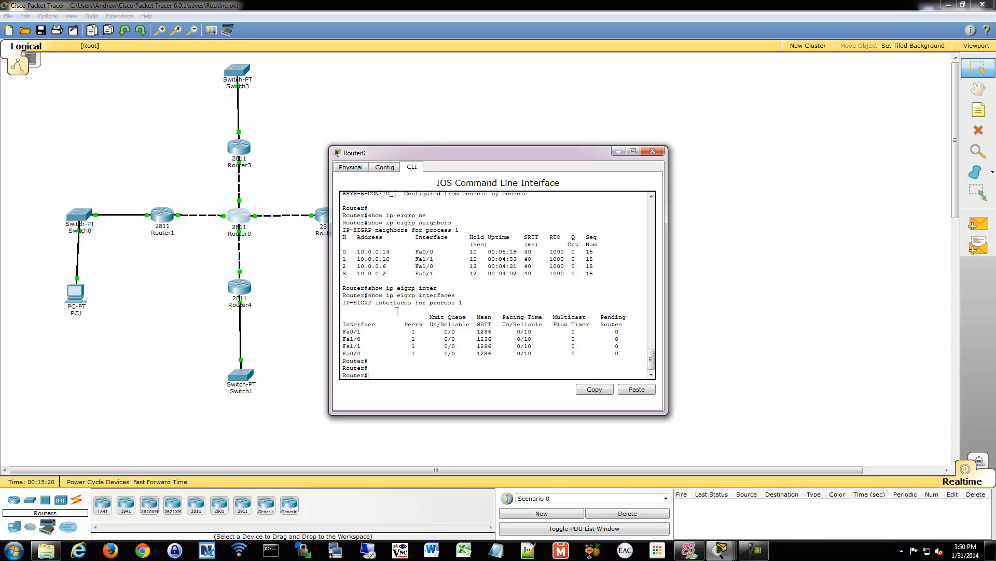
type("show ip route")
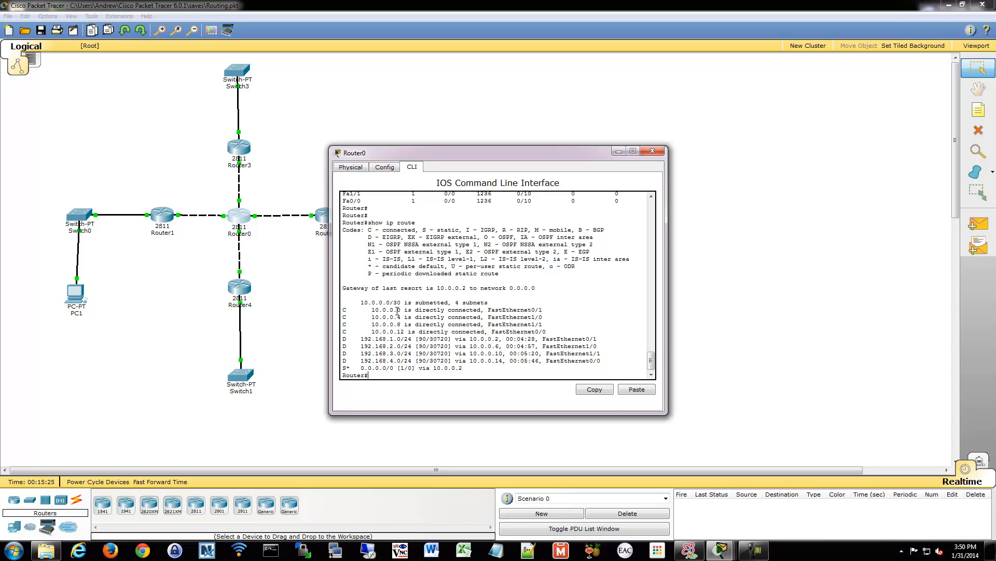
Run 'show ip route' and 'show ip protocols', confirming EIGRP 1 redistributes static routes.
type("show ip protocols")
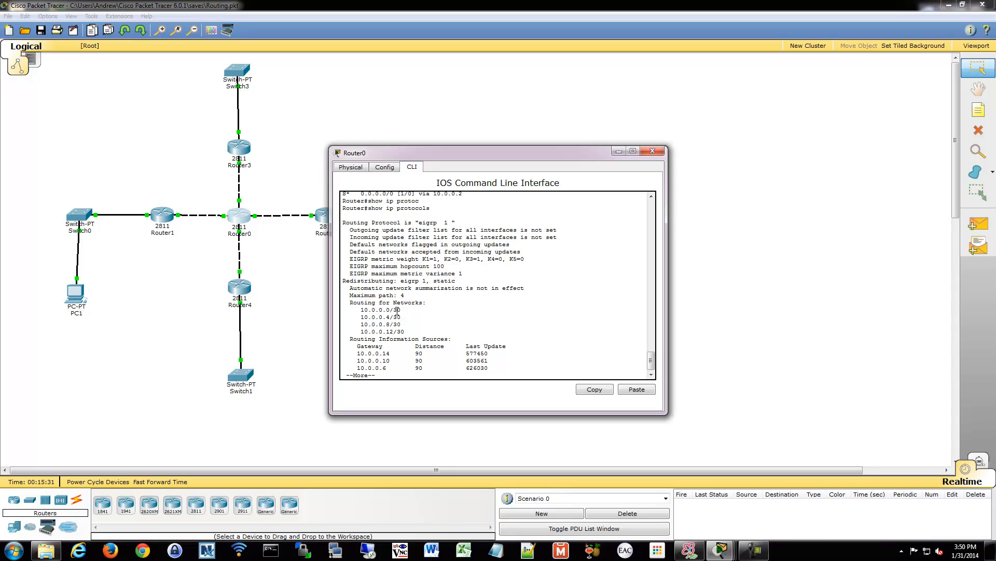
left_click_drag(352, 251, 464, 273)
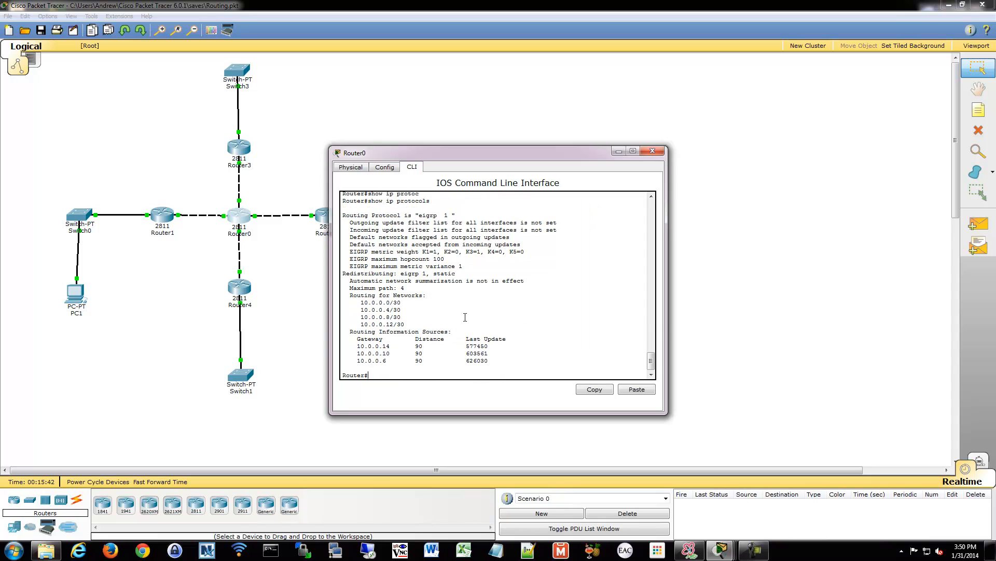
type("sho ip r")
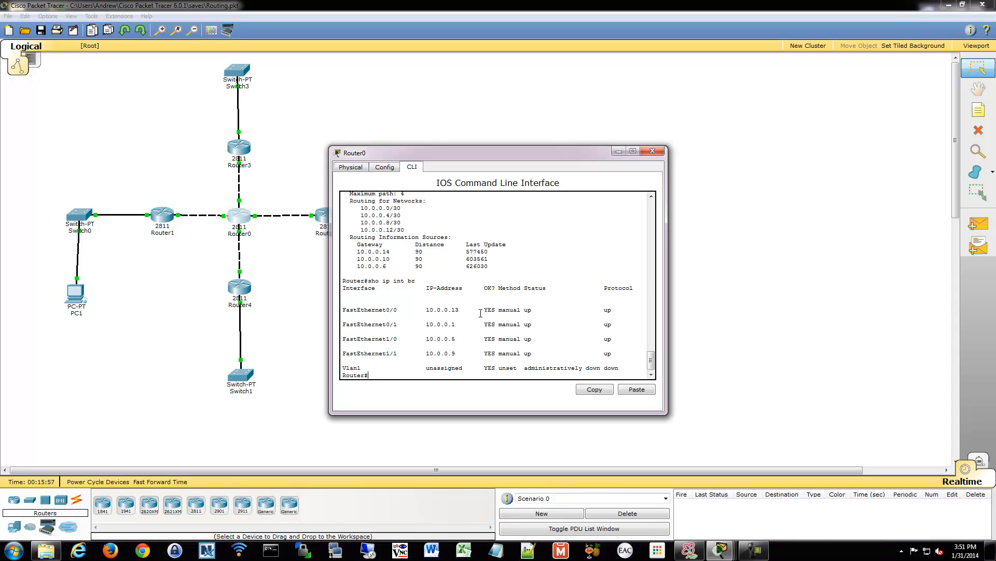
scroll("up", 3)
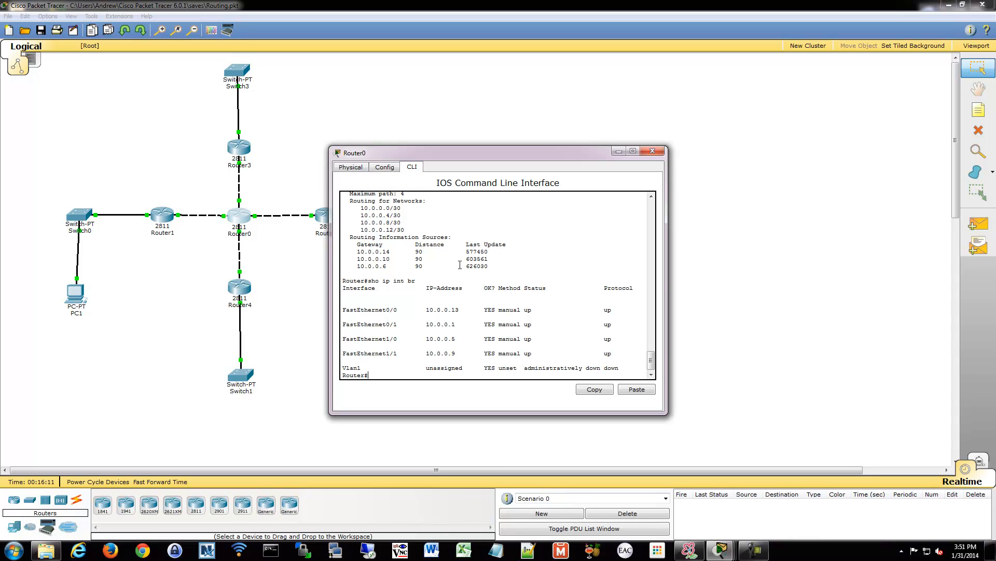
type("show ip protocols")
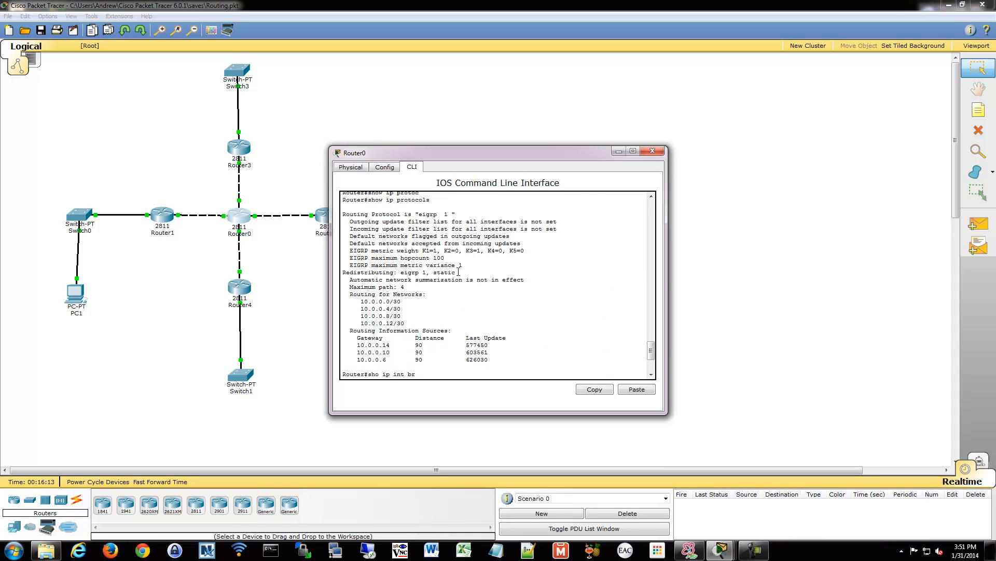